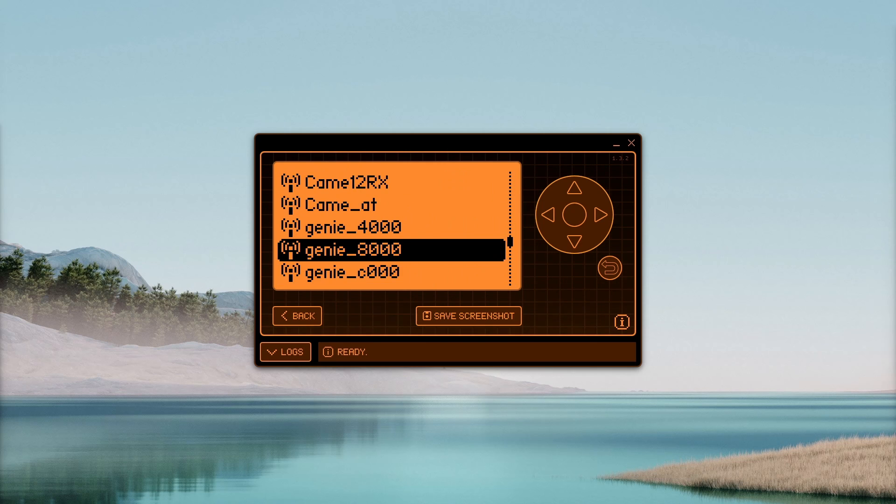
Browse the saved genie signal files in the Flipper's Sub-GHz file list.
click(351, 249)
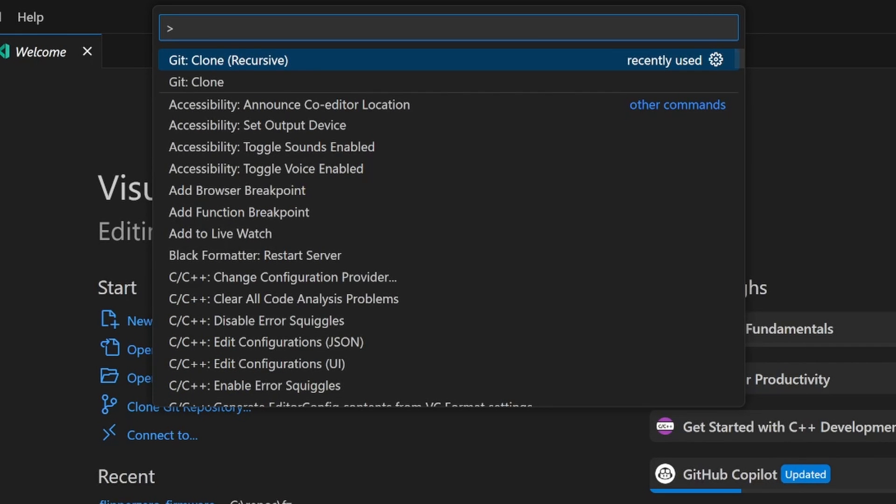
text(Git: c)
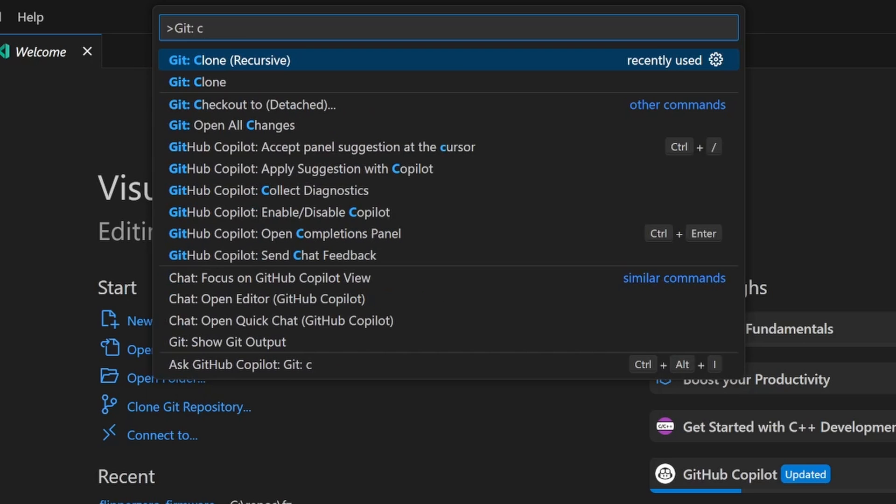
mouse_move(231, 84)
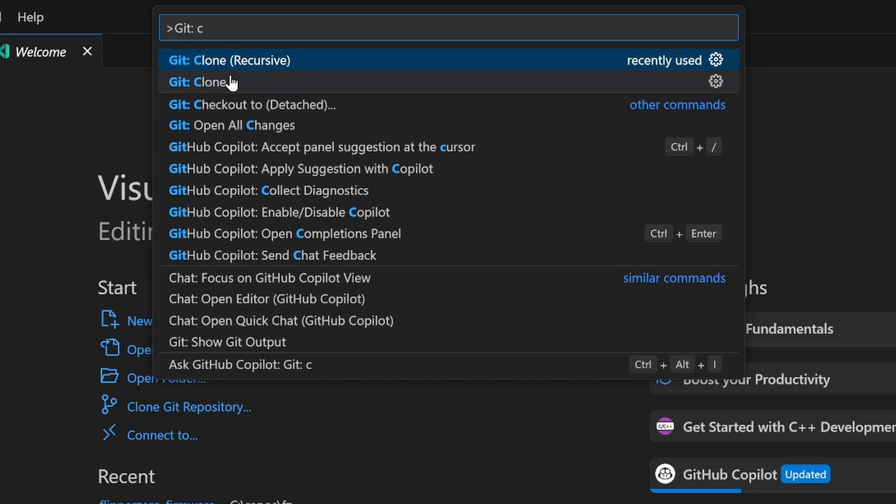
click(212, 83)
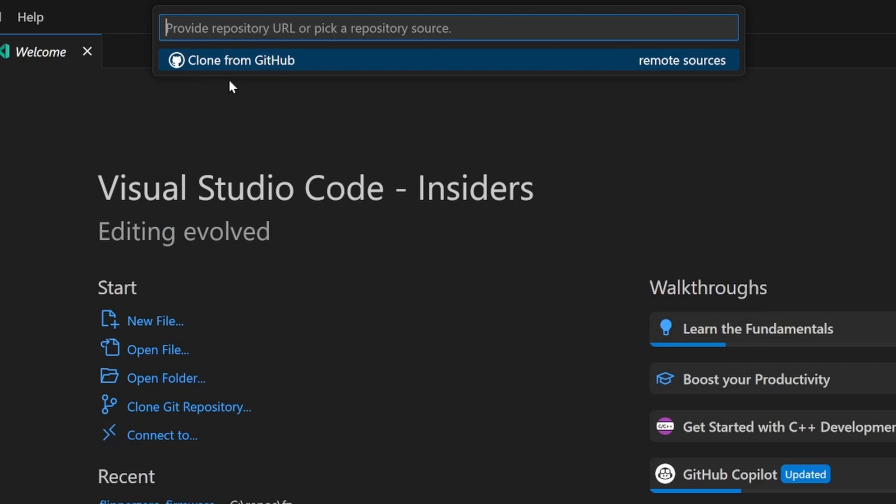
text(https://github.com/jamisonderek/flipper-zero-tutorials.git)
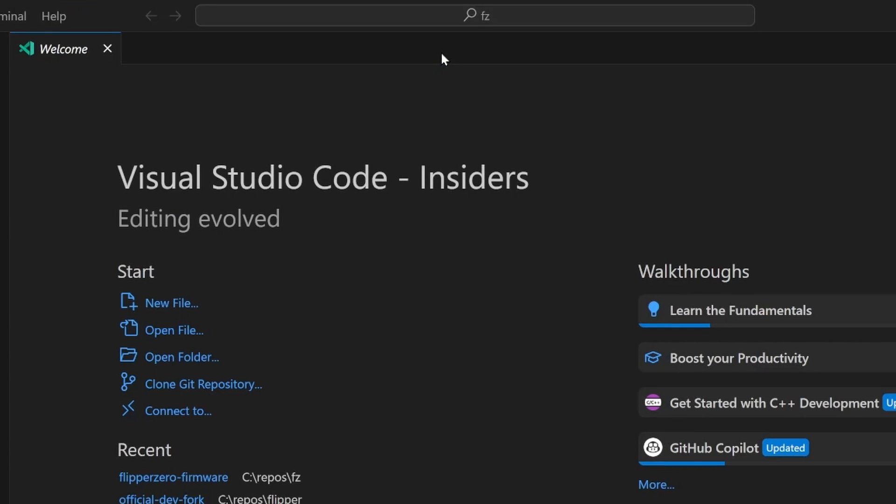
click(204, 385)
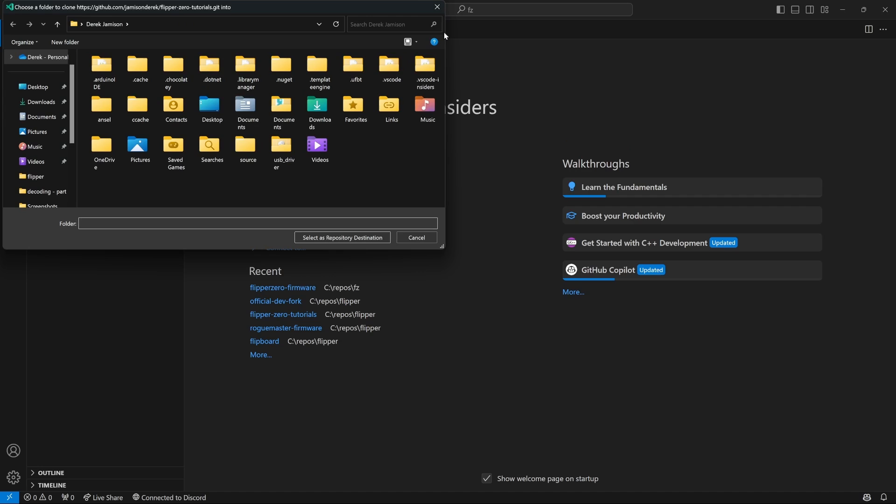
text(c:\repos\fz)
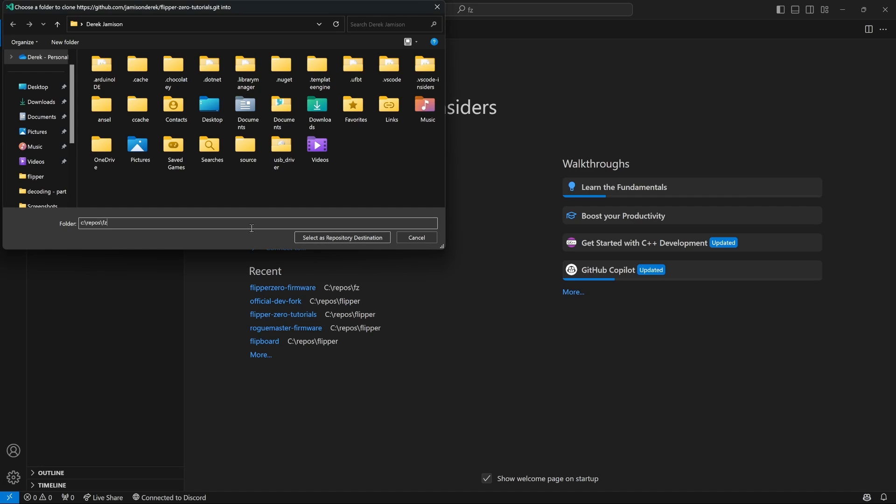
click(343, 237)
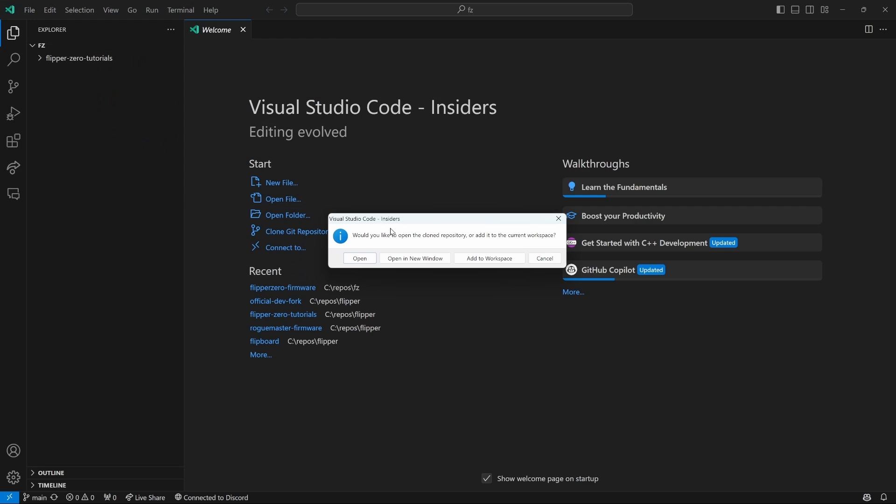
click(545, 258)
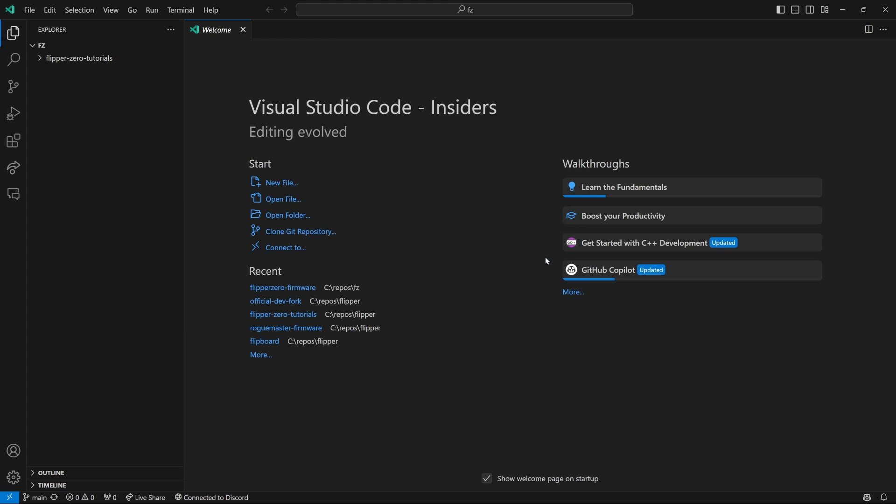
Reveal the tutorials' subghz genie-recorder app folder in the system File Explorer.
click(79, 58)
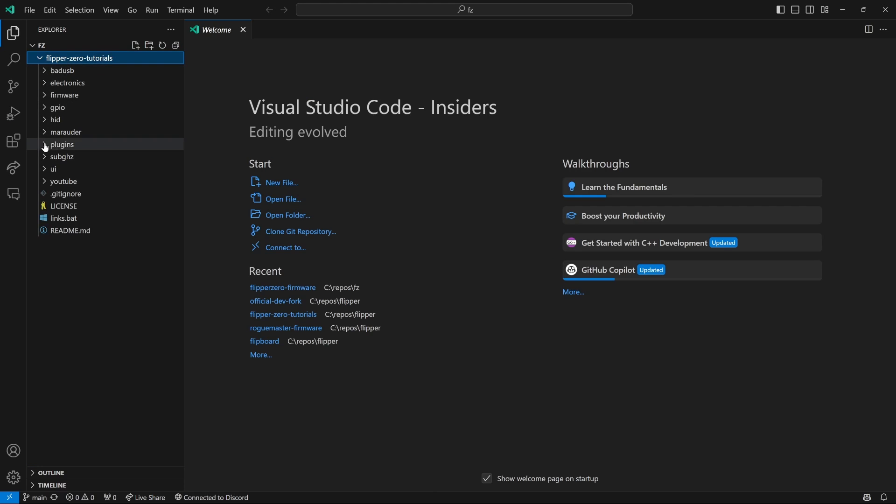
click(62, 156)
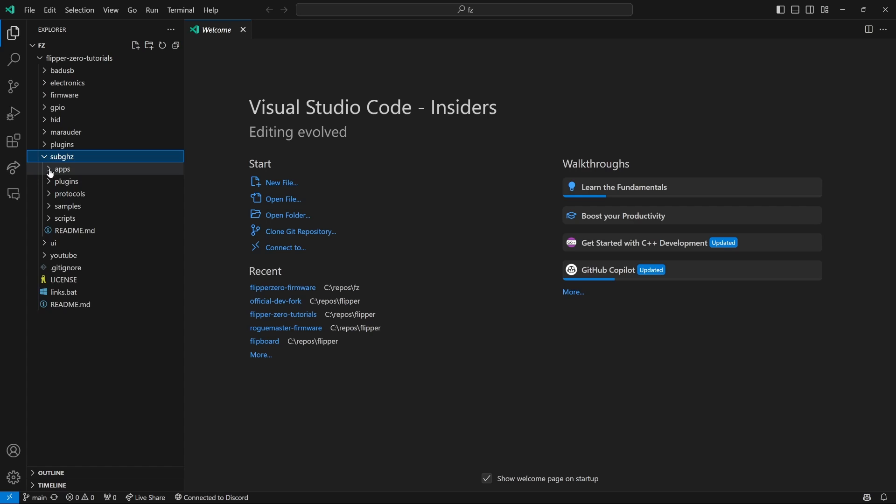
right_click(63, 169)
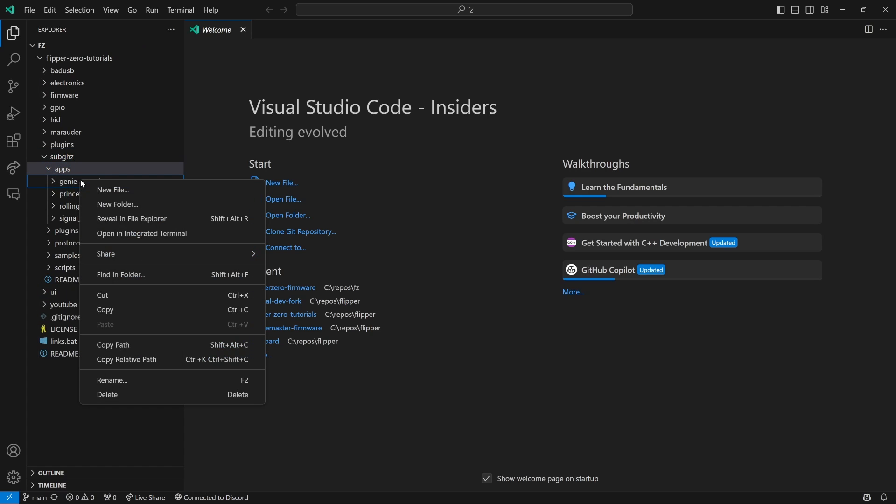
mouse_move(149, 218)
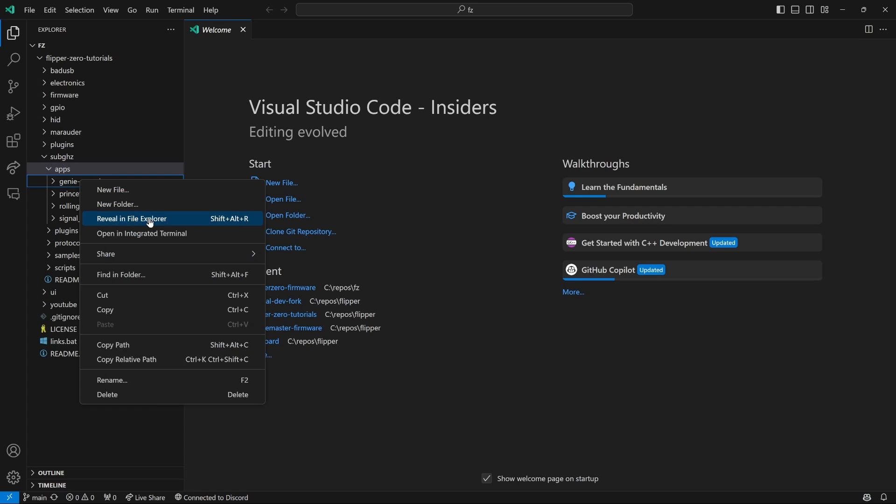
click(132, 219)
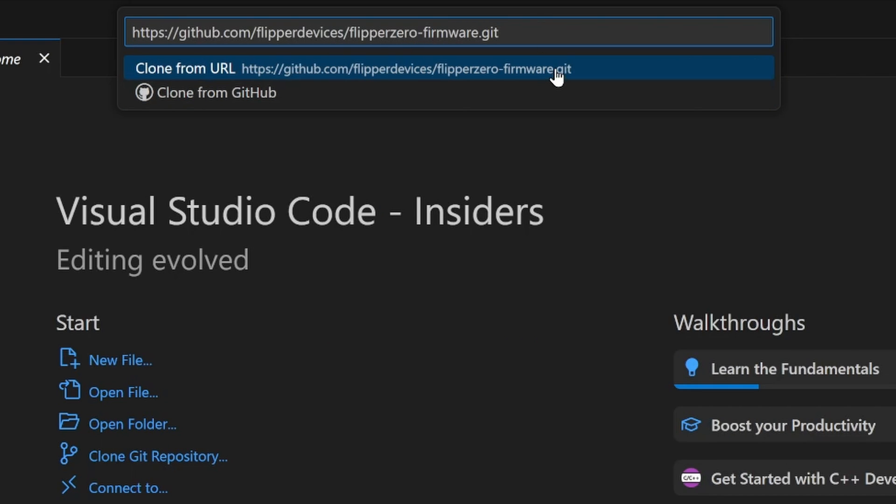
Clone flipperzero-firmware.git into c:\repos\fz and open the cloned repository.
click(338, 68)
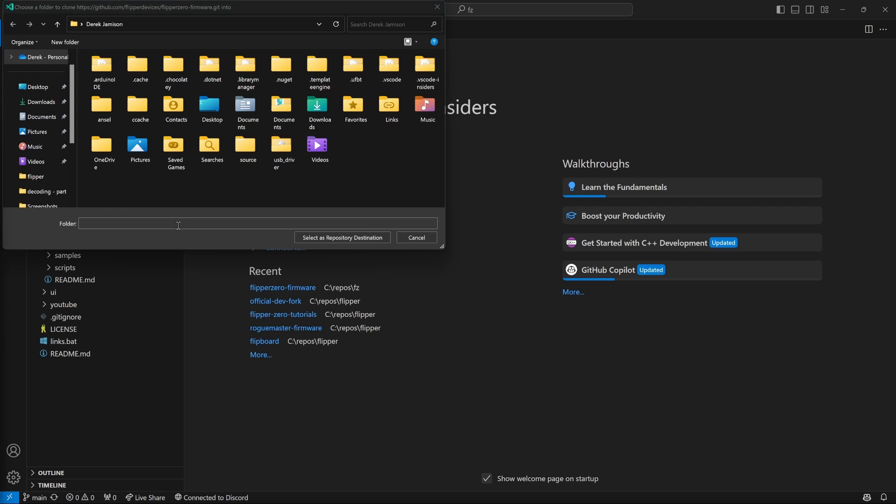
text(c:\repos\fz)
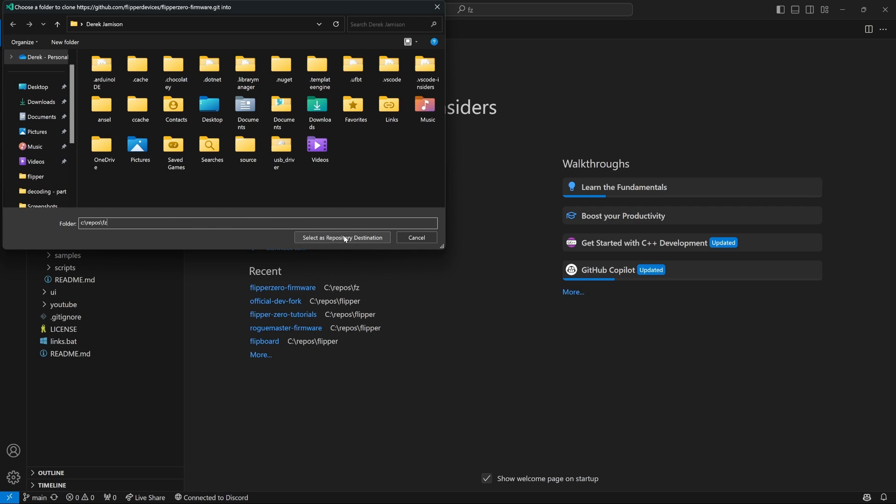
click(343, 238)
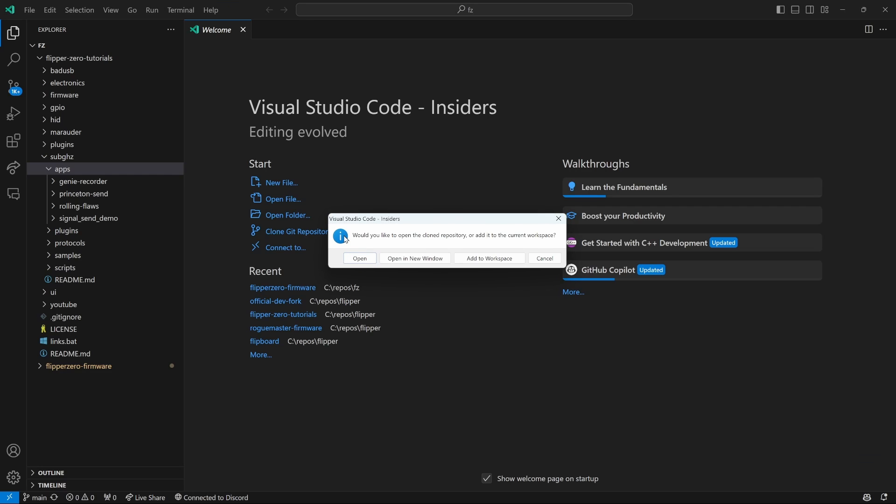
click(359, 258)
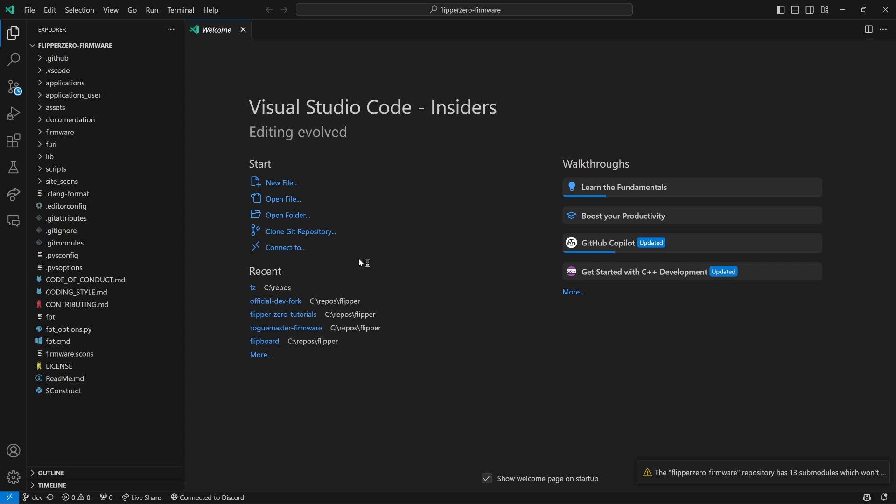
Expand the firmware's applications_user folder to receive the genie-recorder app.
click(74, 95)
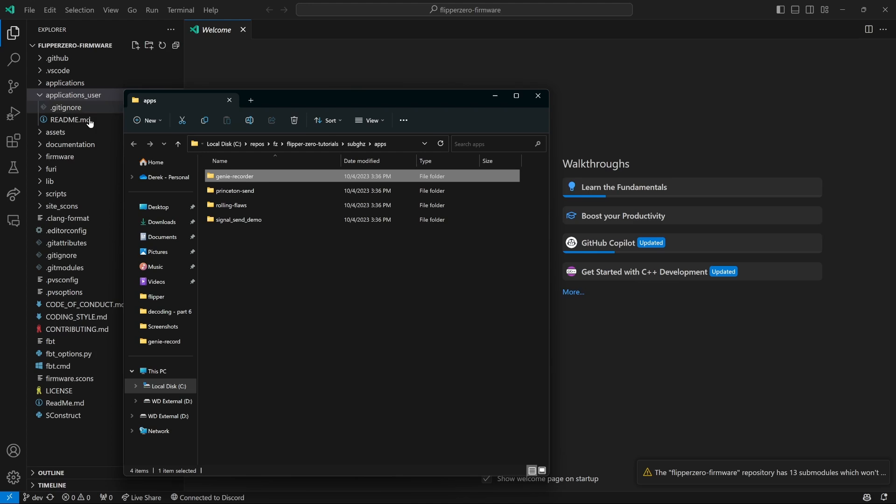
mouse_move(249, 181)
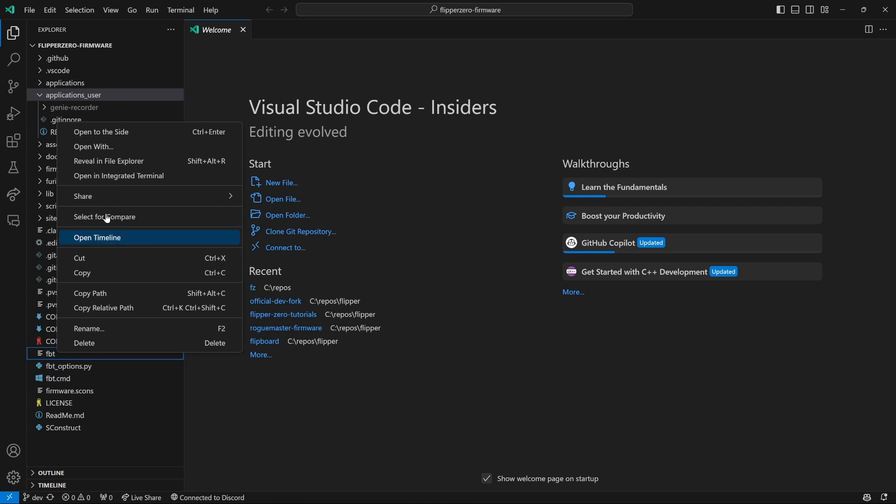
Run ./fbt vscode_dist in an integrated terminal to set up the firmware toolchain.
click(118, 176)
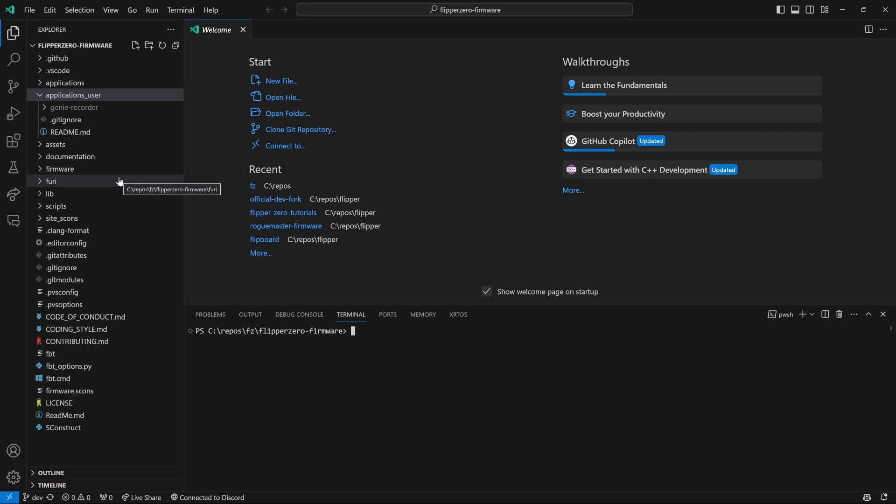
text(./fbt vscode_dist)
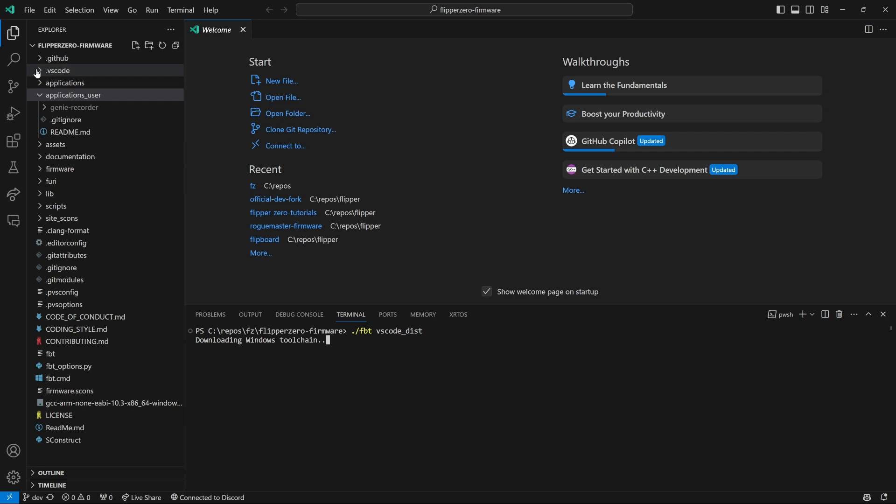
click(57, 70)
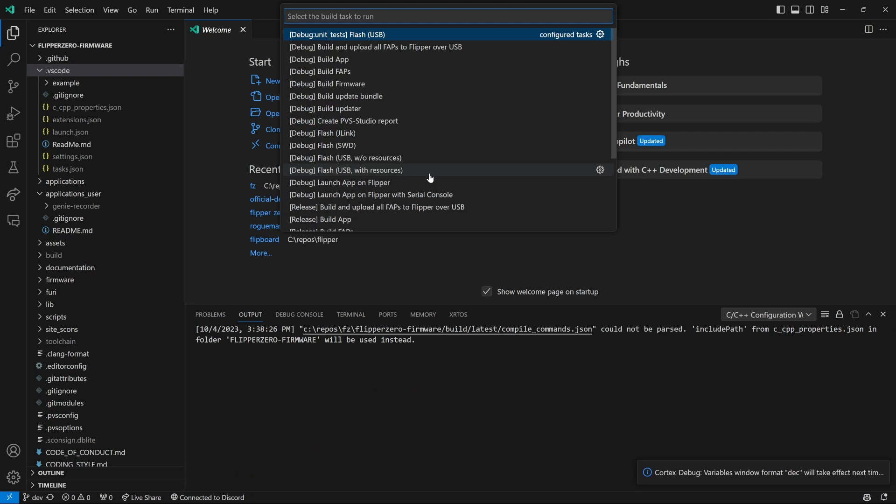
mouse_move(378, 132)
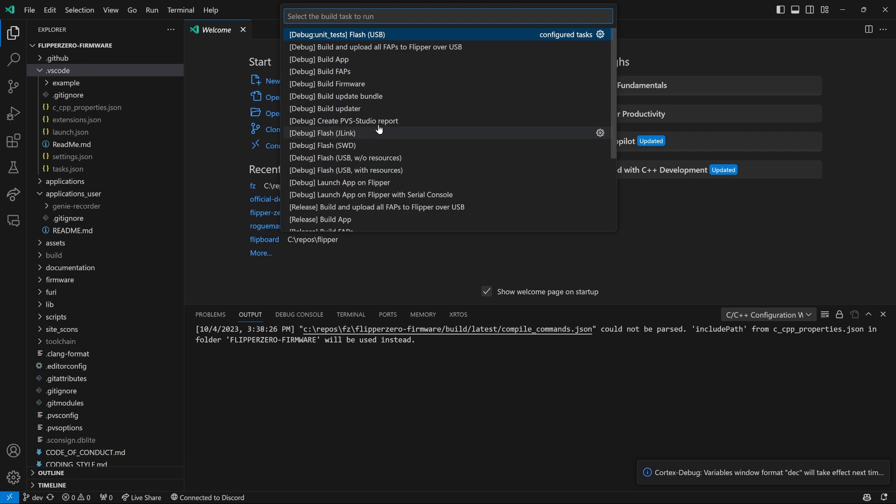
Run the [Debug] firmware build task to produce binaries in dist\f7-D.
click(340, 133)
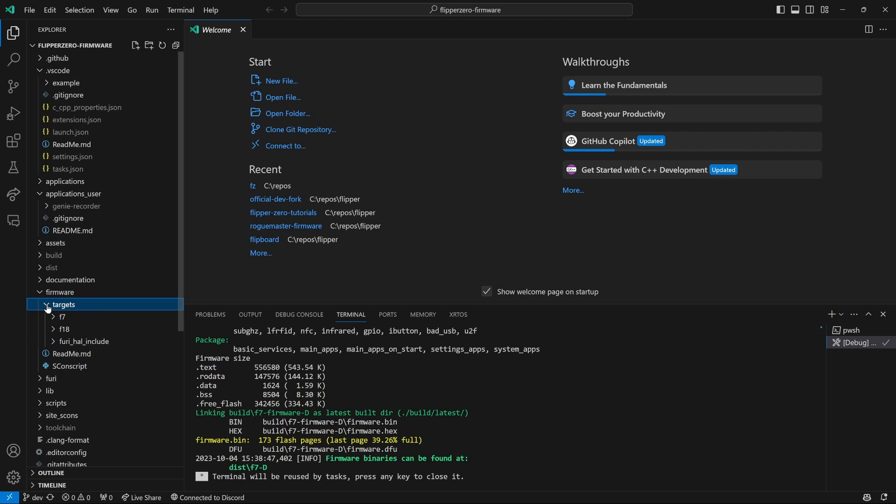
In the f7 target's api_symbols.csv, give storage_file_sync a + status and save.
click(62, 317)
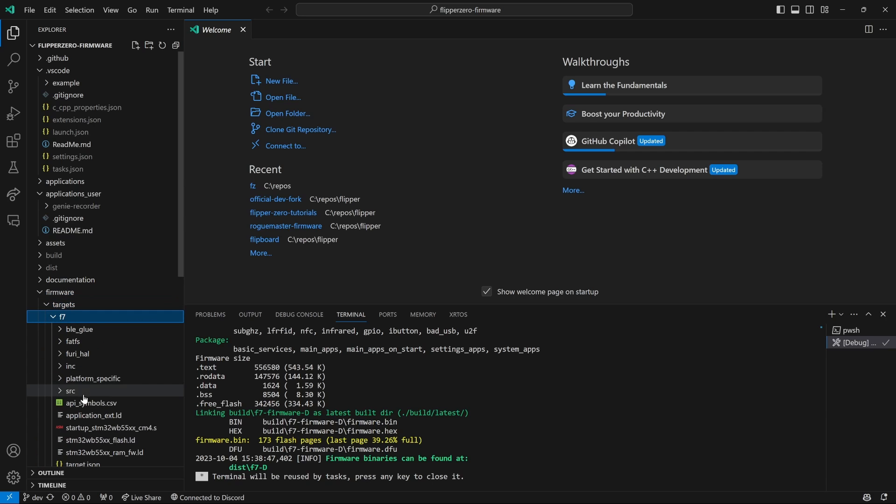
double_click(92, 403)
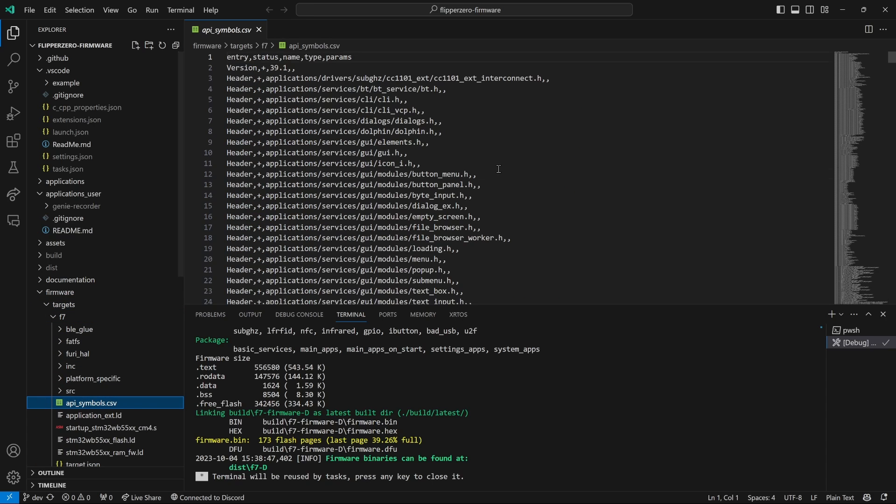
key(Ctrl+f)
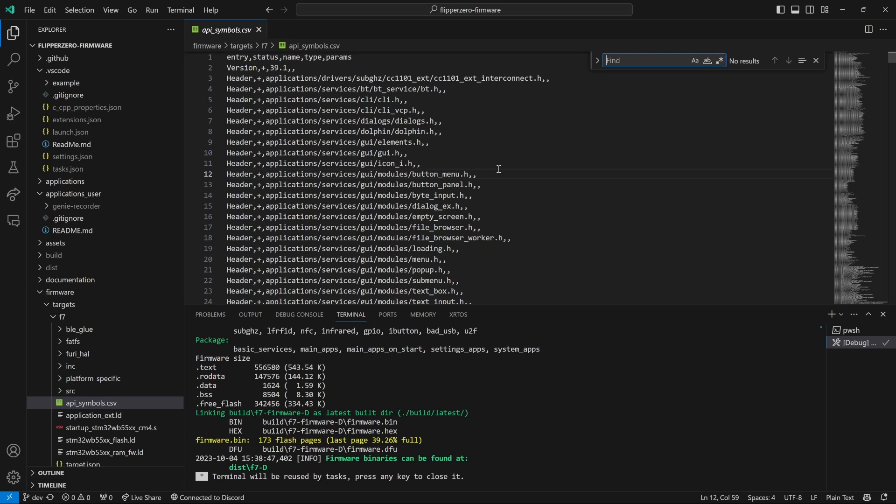
text(file_sync)
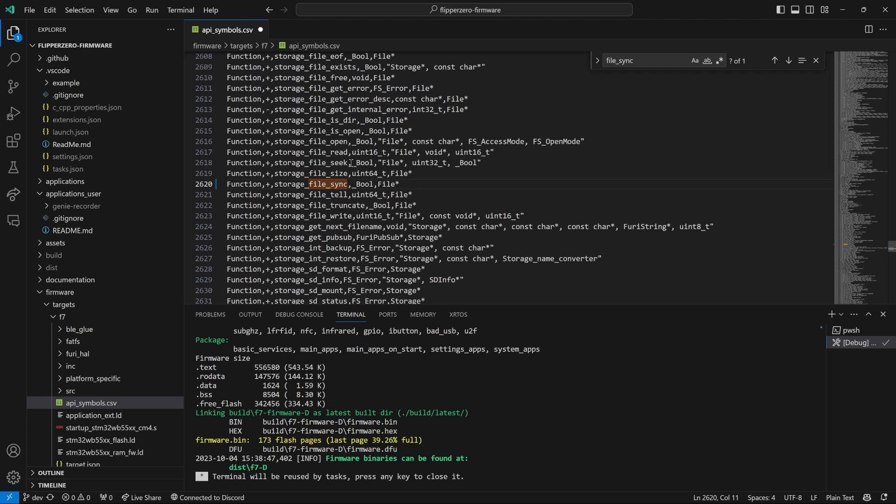
key(Ctrl+s)
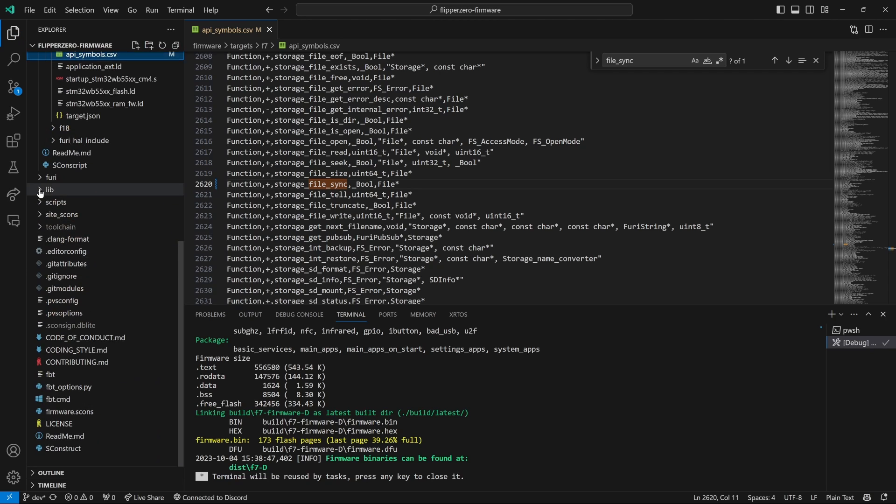
Open keeloq.c under lib/subghz/protocols and set its te_delta to 70.
click(49, 190)
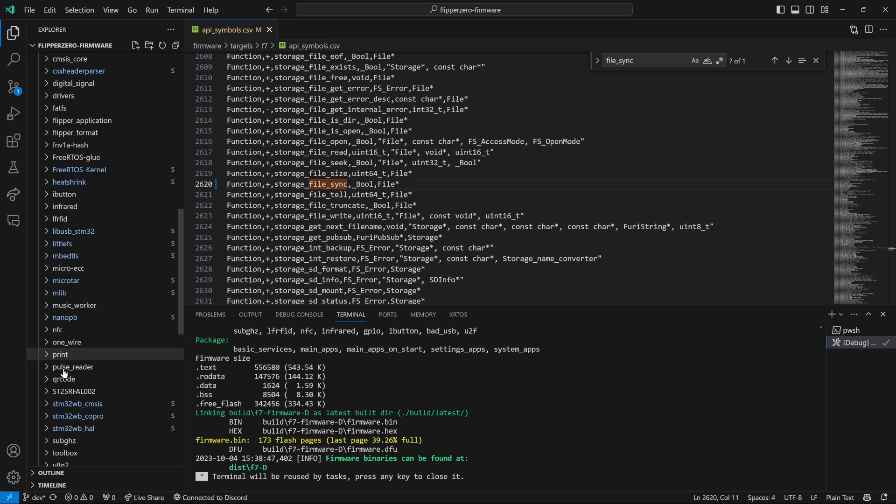
click(63, 441)
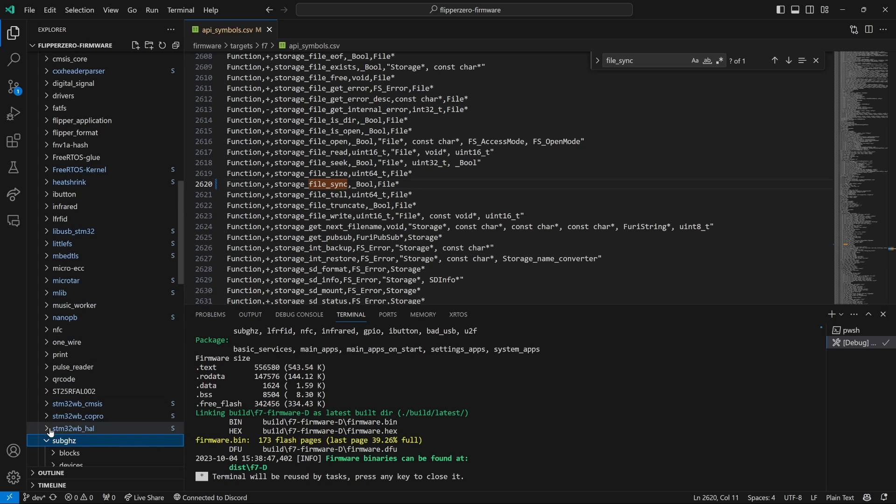
click(75, 309)
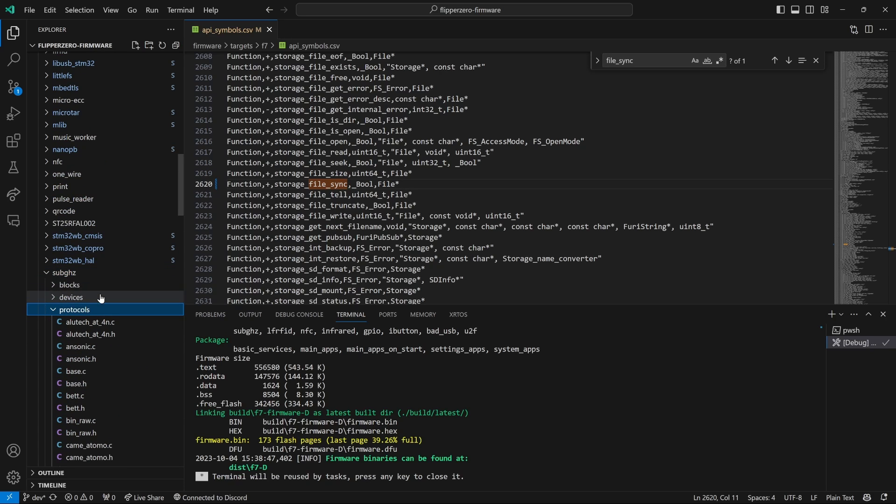
scroll(down, 3)
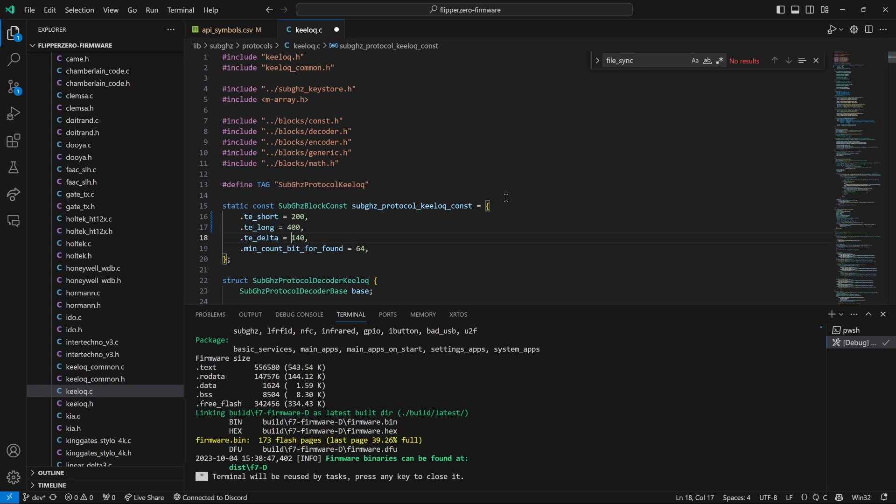
text(70)
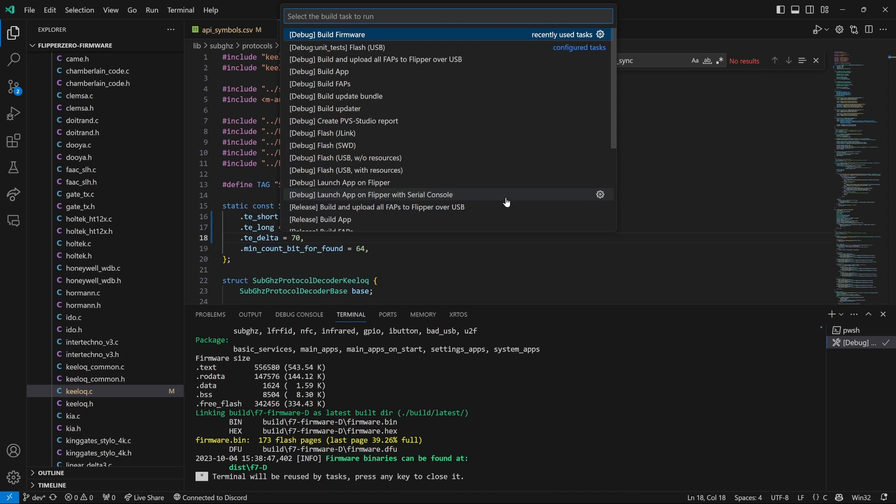
mouse_move(492, 198)
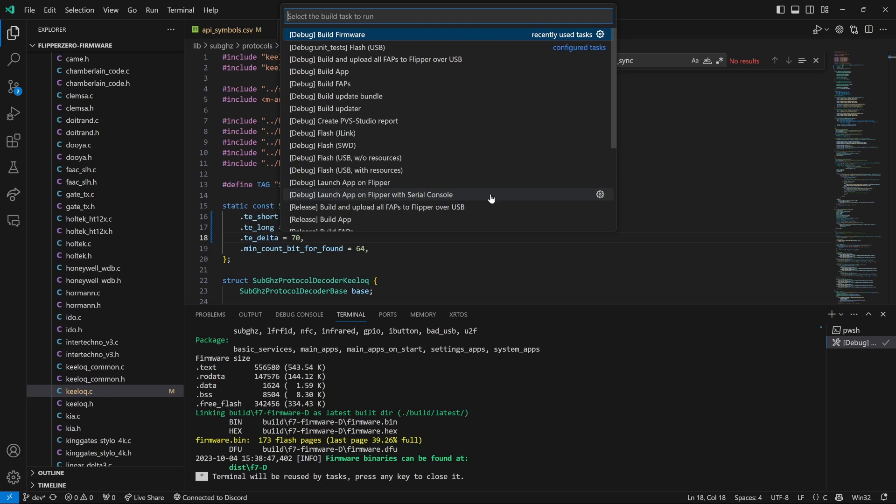
mouse_move(363, 170)
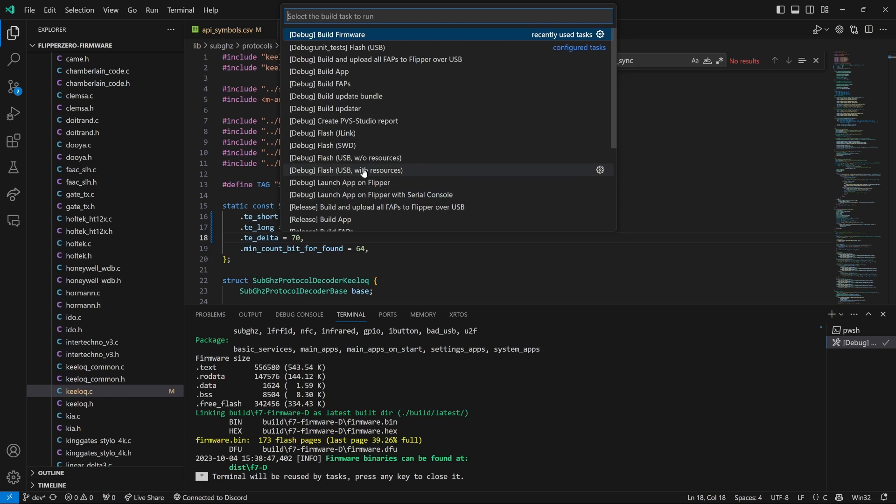
Flash the rebuilt debug firmware over USB with resources onto the Flipper.
click(345, 170)
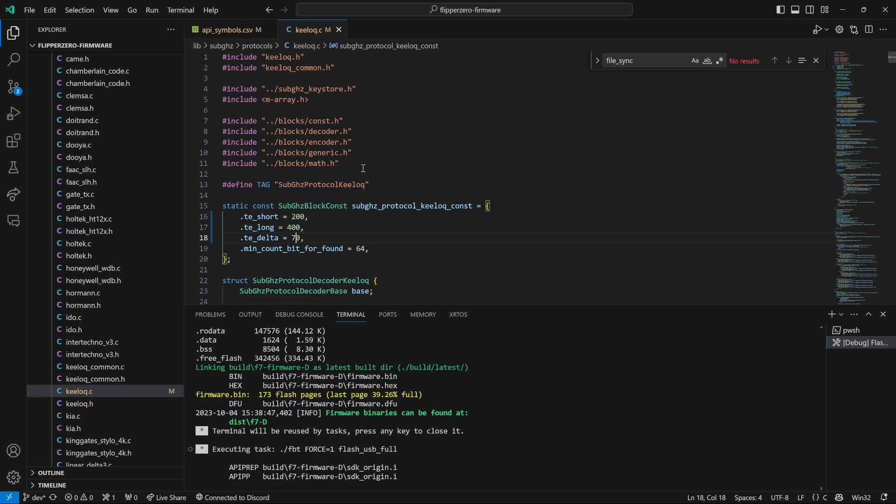
scroll(down, 3)
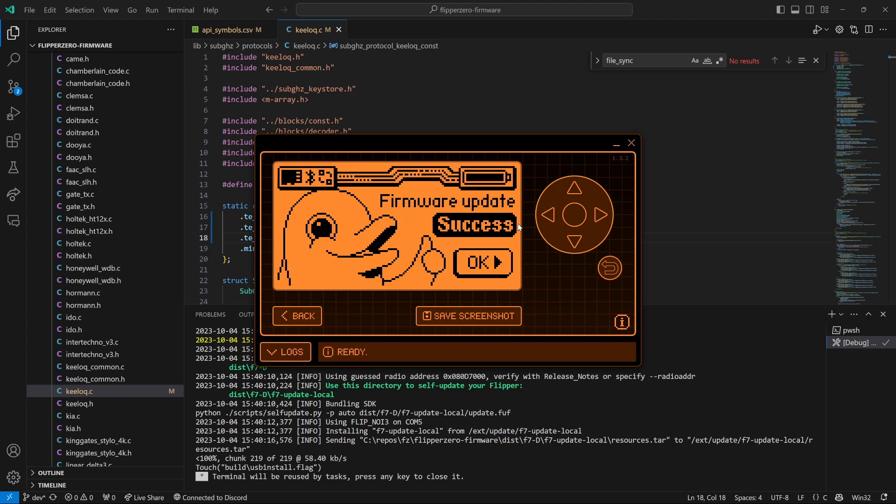
mouse_move(569, 222)
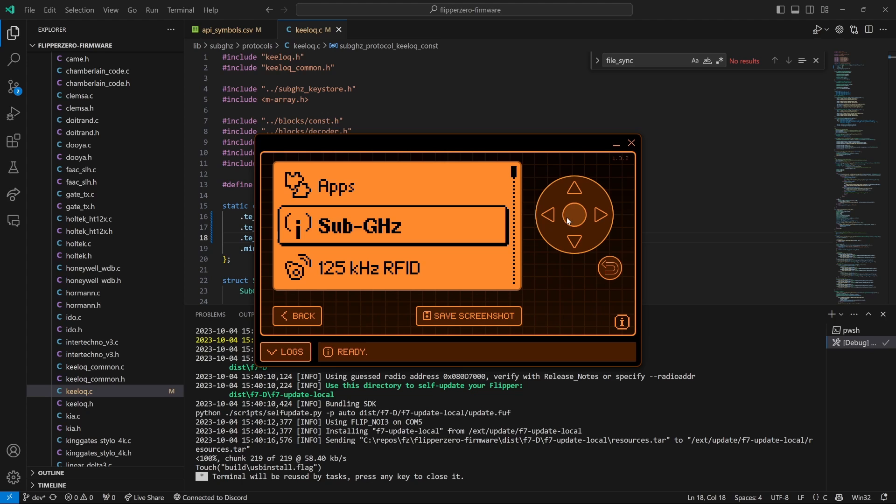
Open Sub-GHz on the Flipper and step the receive frequency down from 433.92 MHz.
click(575, 215)
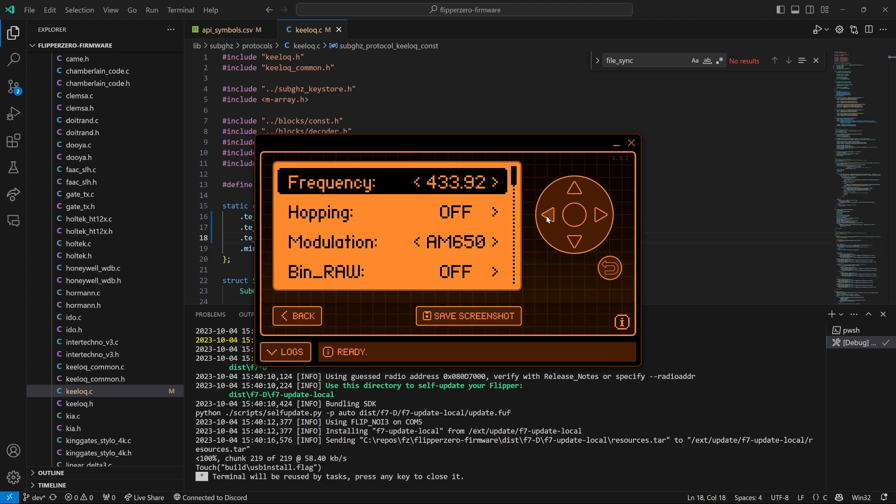
click(548, 215)
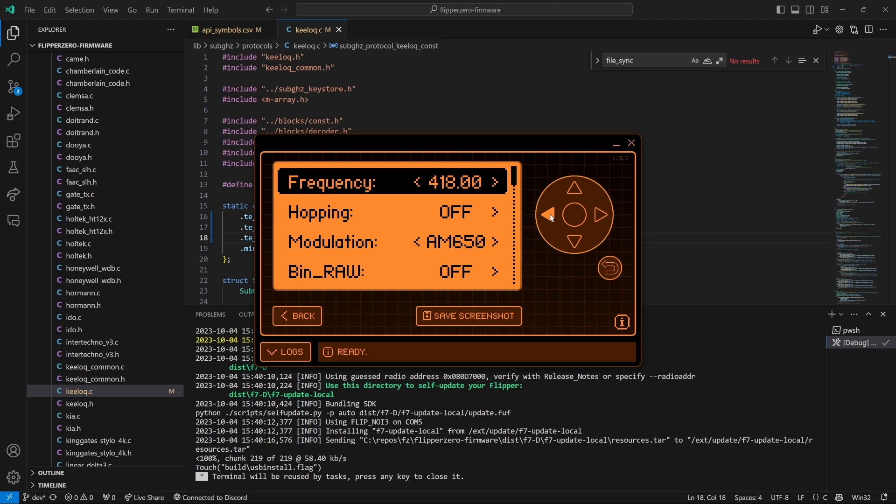
click(551, 215)
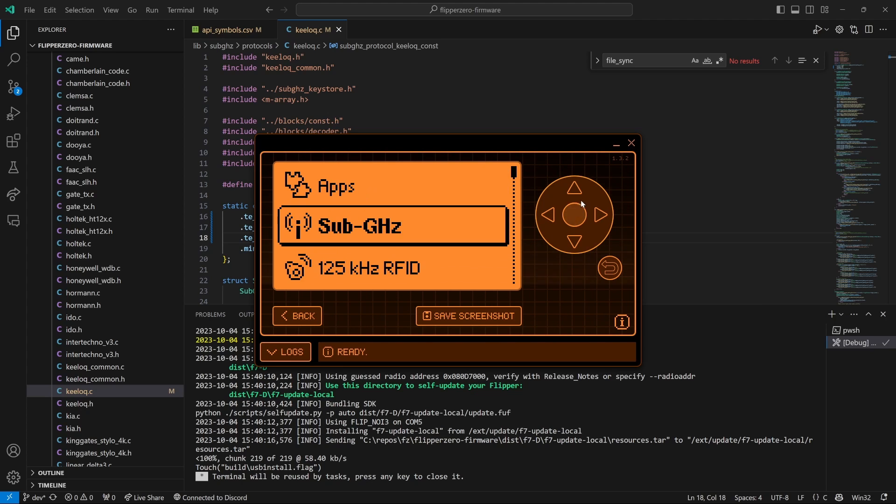
Navigate the Flipper's Apps menu into the Sub-GHz folder to Genie Door Recorder.
click(575, 216)
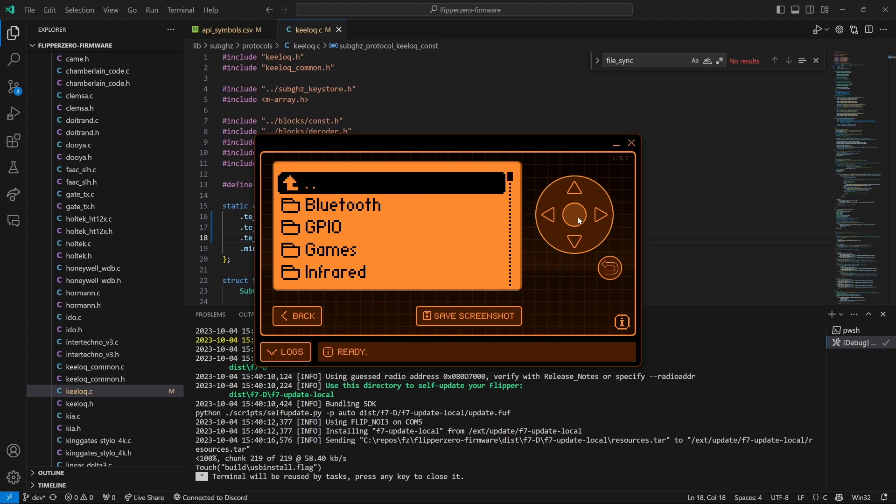
click(575, 239)
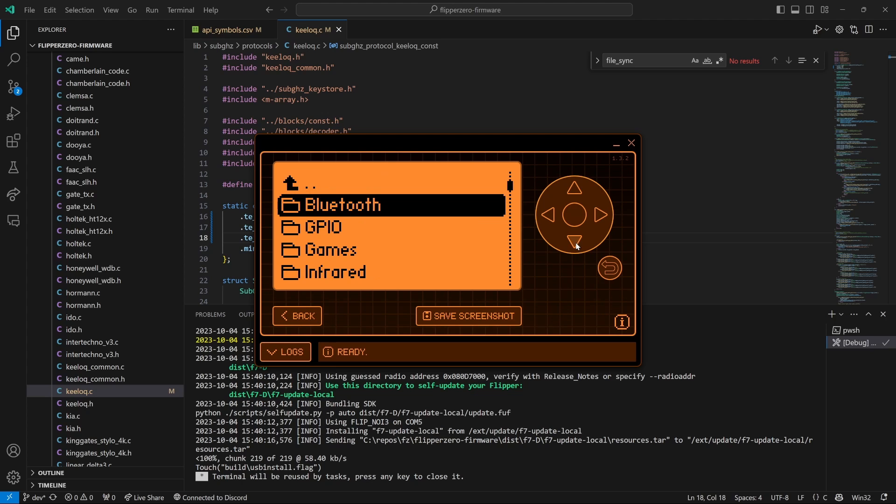
click(574, 239)
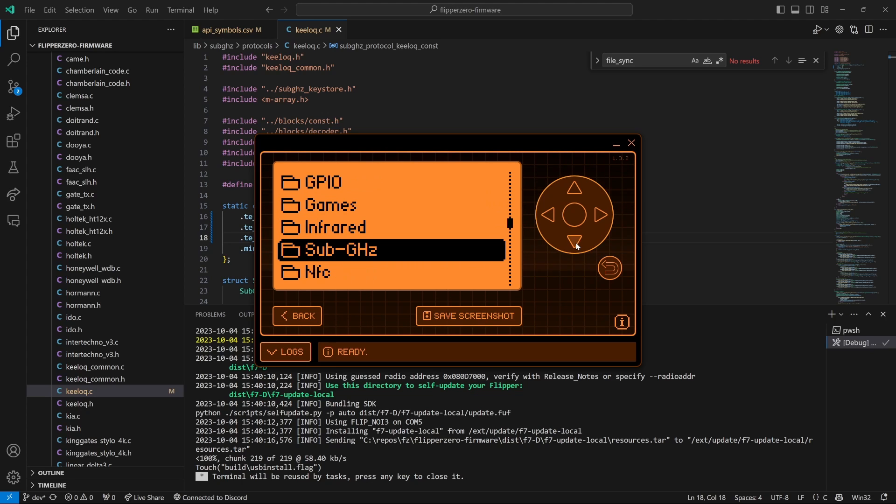
click(575, 239)
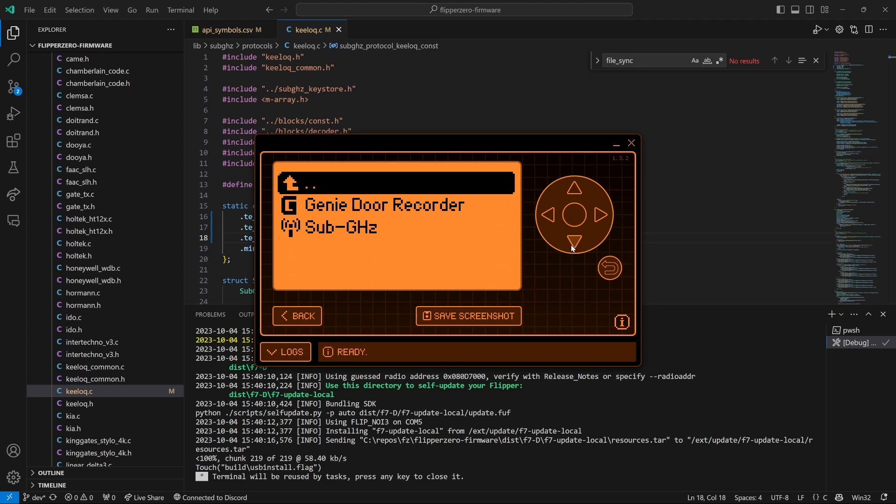
click(575, 241)
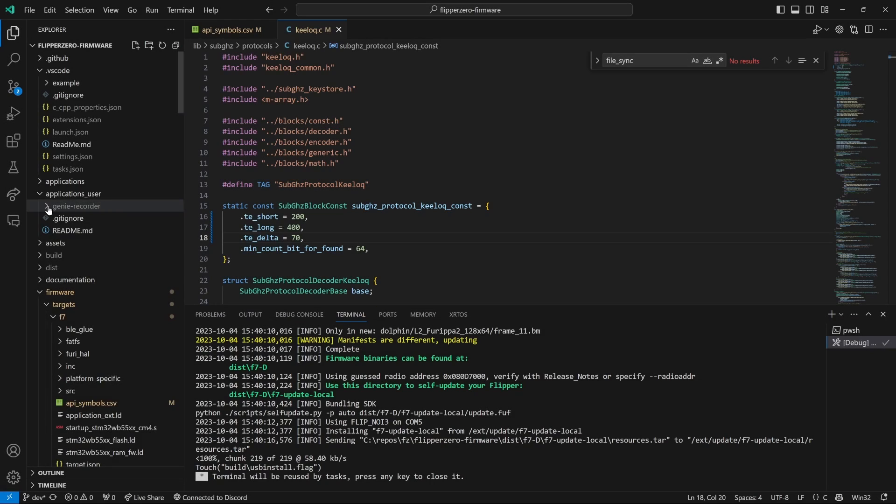
Open genie.c in genie-recorder and change its FREQUENCY define to 390000000.
click(70, 206)
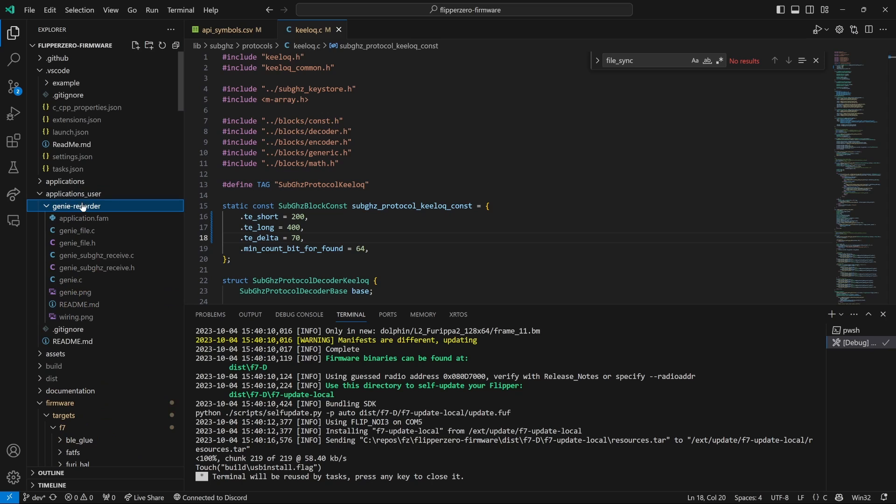
mouse_move(86, 285)
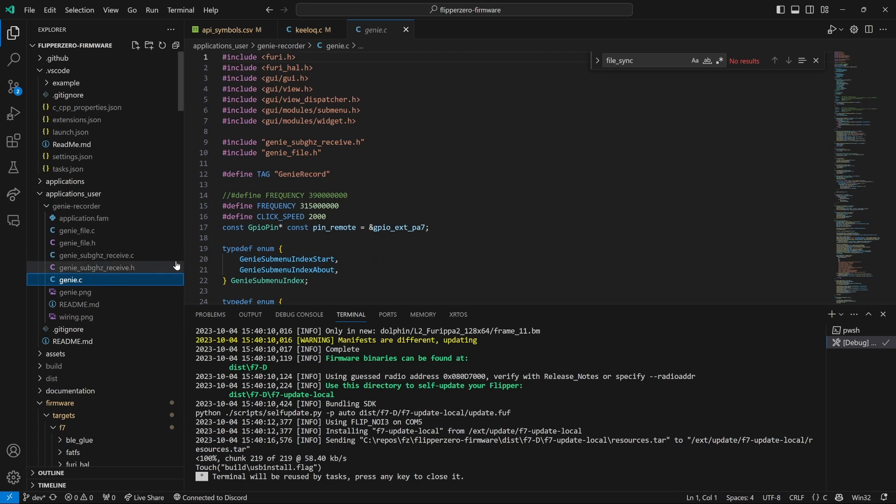
double_click(316, 206)
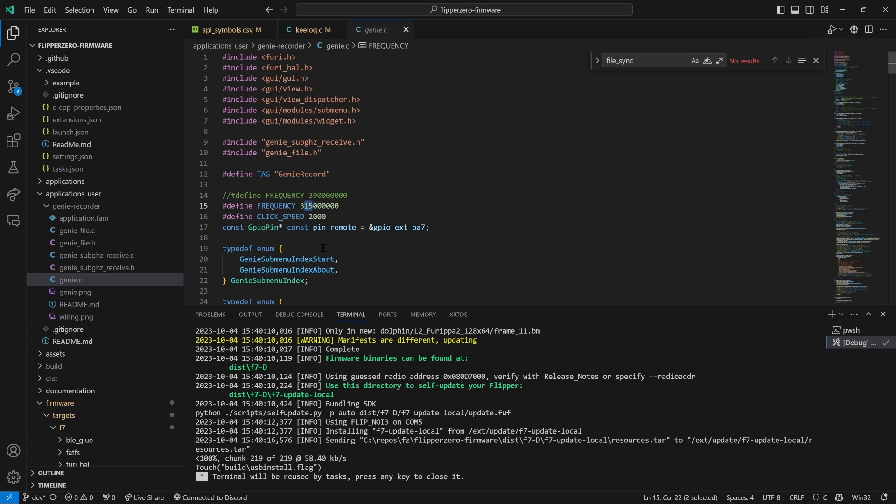
text(390000000)
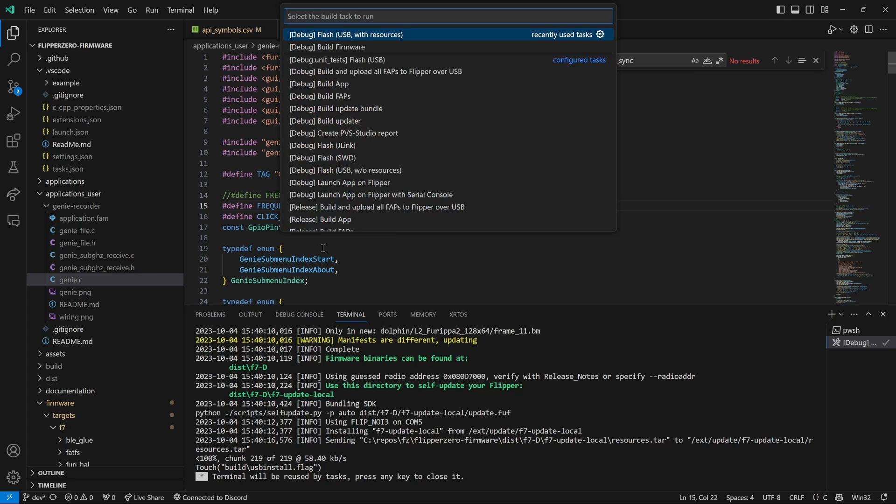
mouse_move(334, 233)
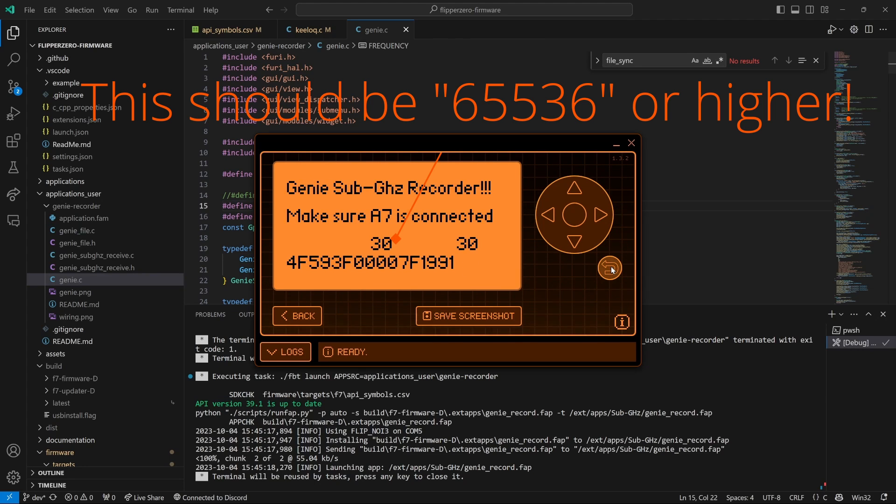
Browse the Flipper SD card to apps_data/genie and download keys.txt to the computer.
click(610, 268)
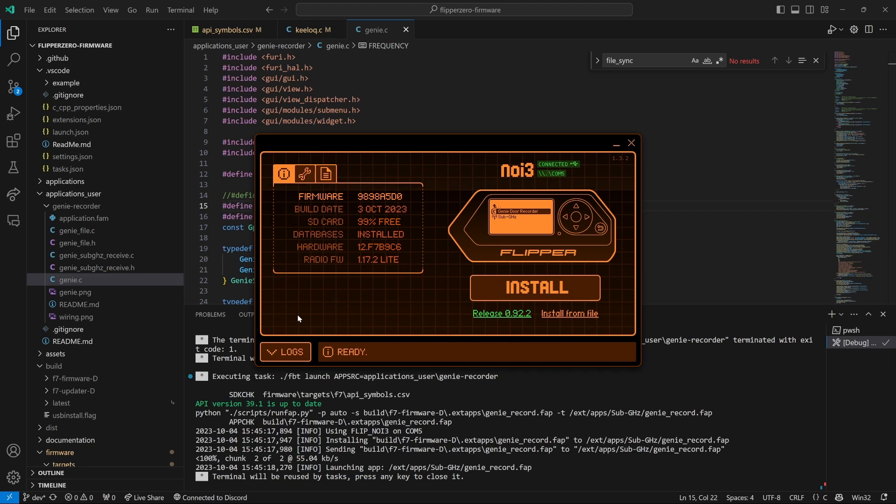
click(326, 174)
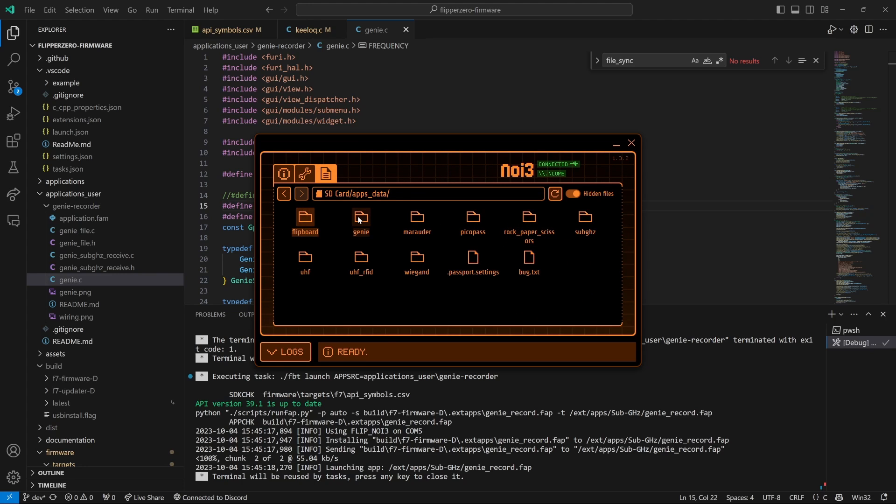
double_click(361, 219)
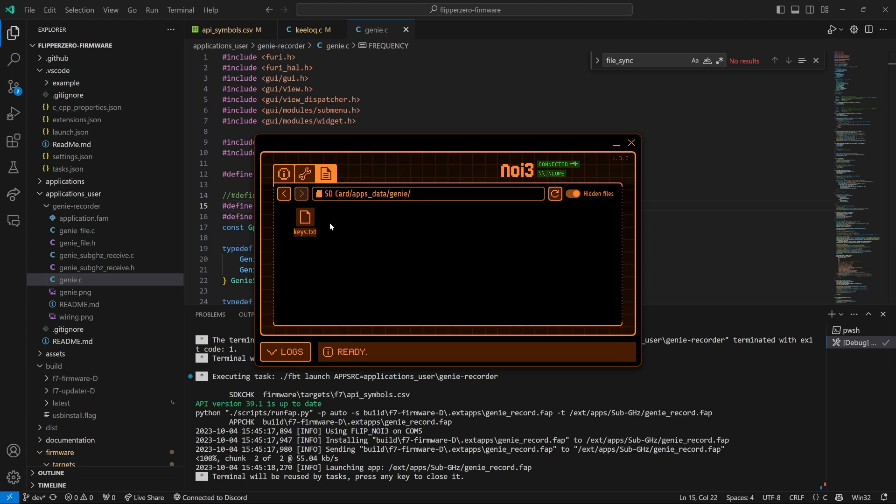
right_click(305, 220)
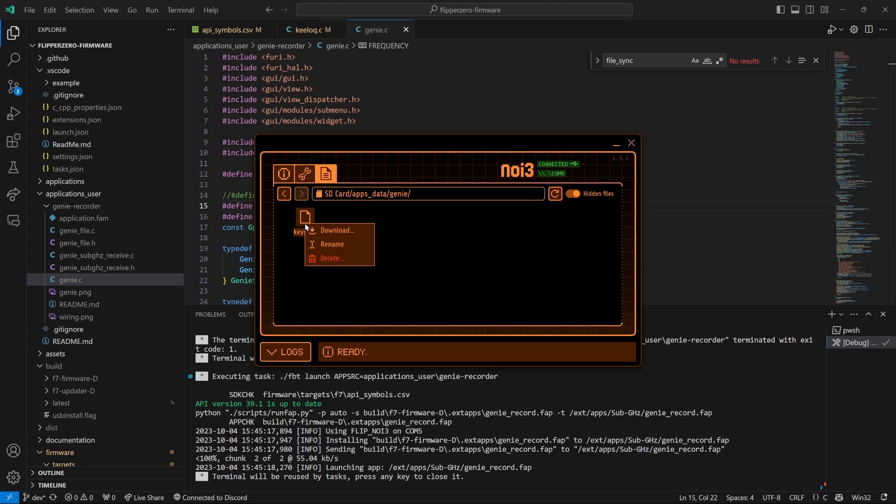
mouse_move(353, 233)
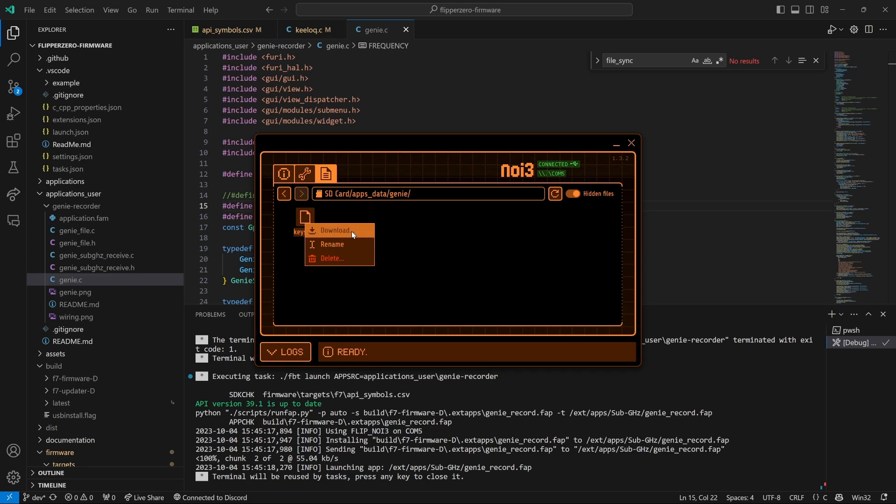
click(335, 231)
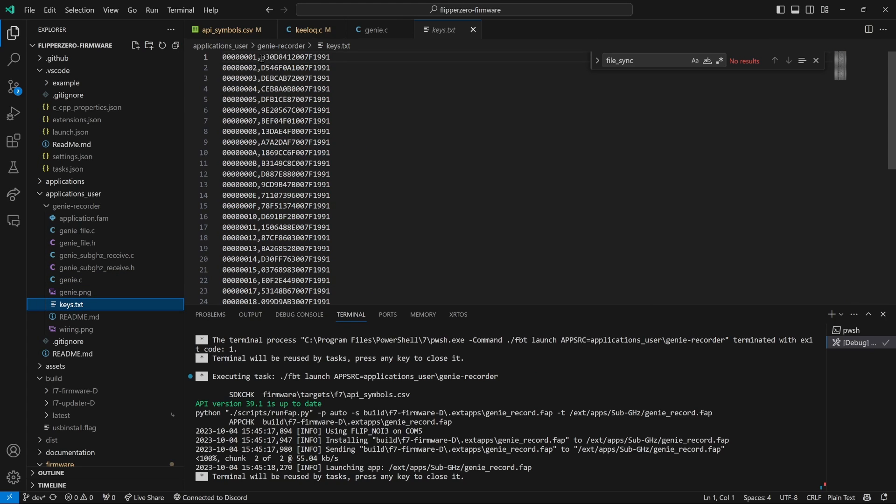
drag(259, 56, 331, 227)
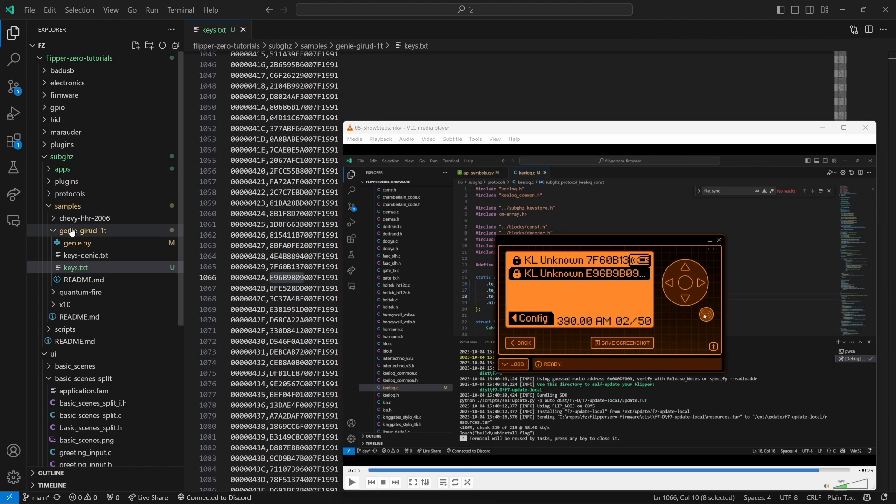
mouse_move(70, 233)
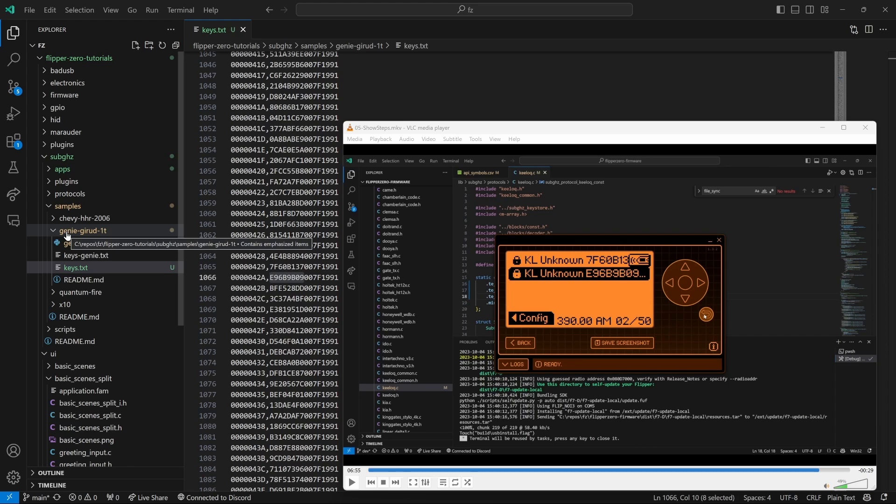
mouse_move(87, 272)
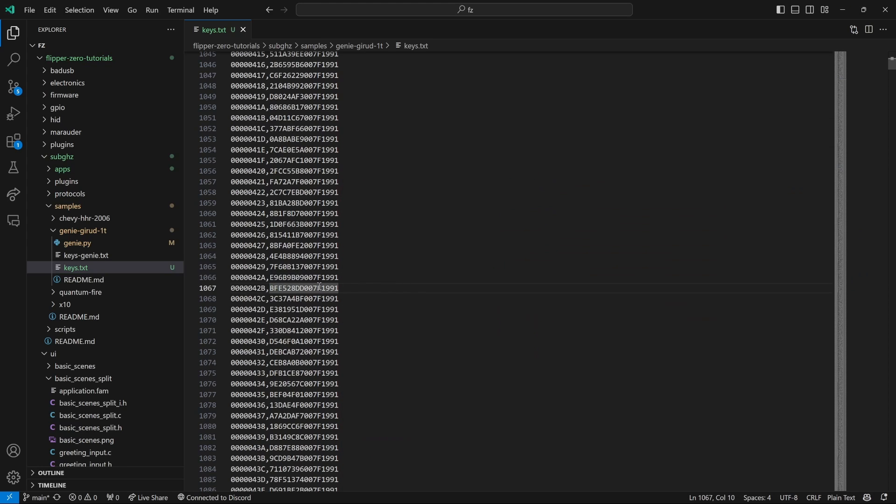
double_click(304, 288)
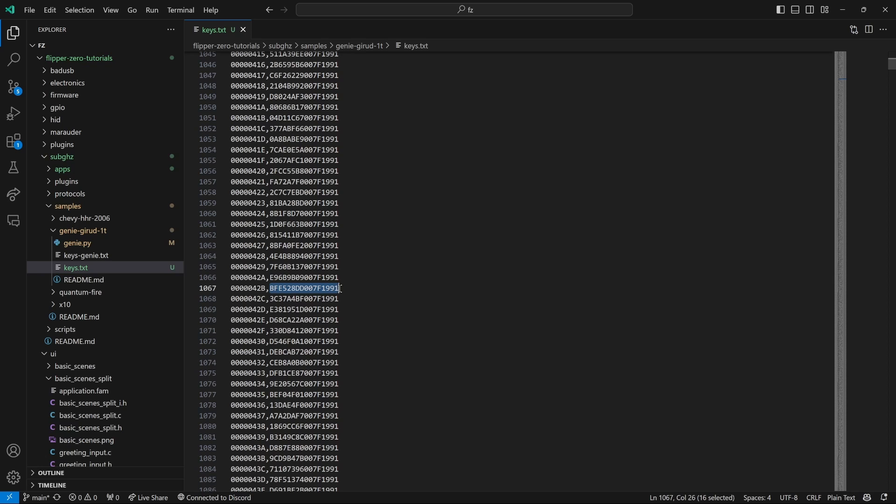
mouse_move(98, 244)
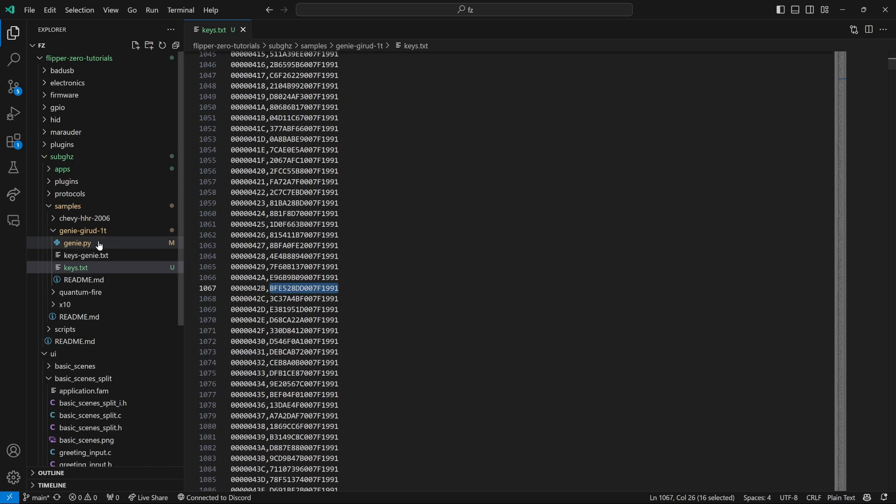
click(77, 242)
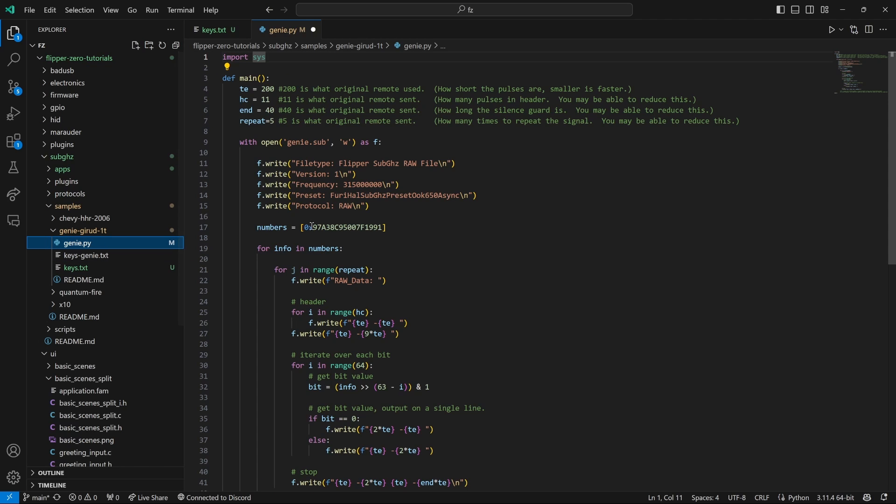
drag(314, 227, 386, 227)
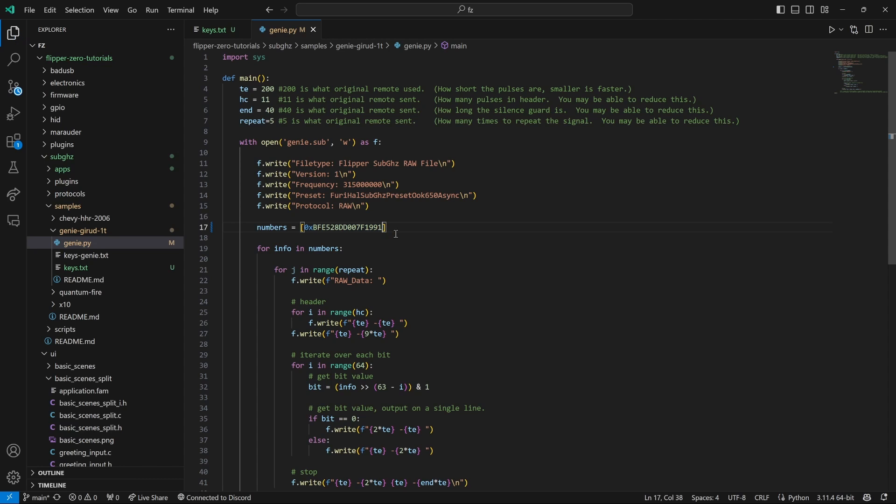
mouse_move(128, 244)
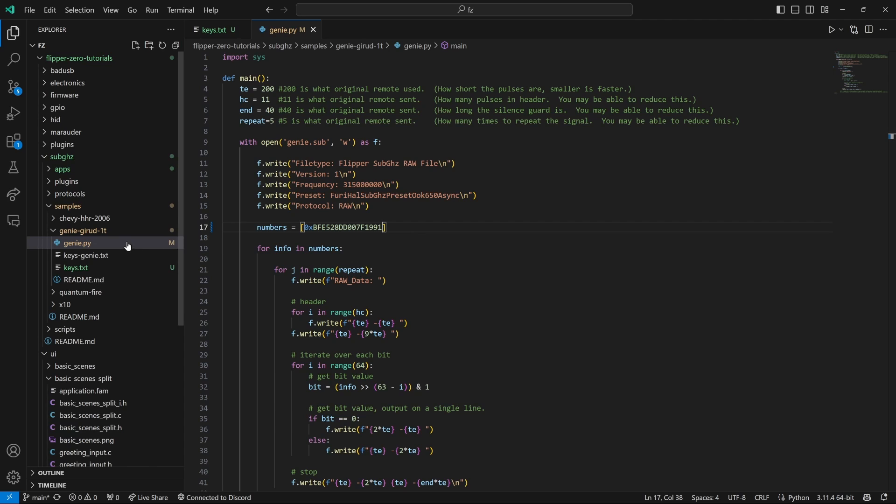
right_click(77, 243)
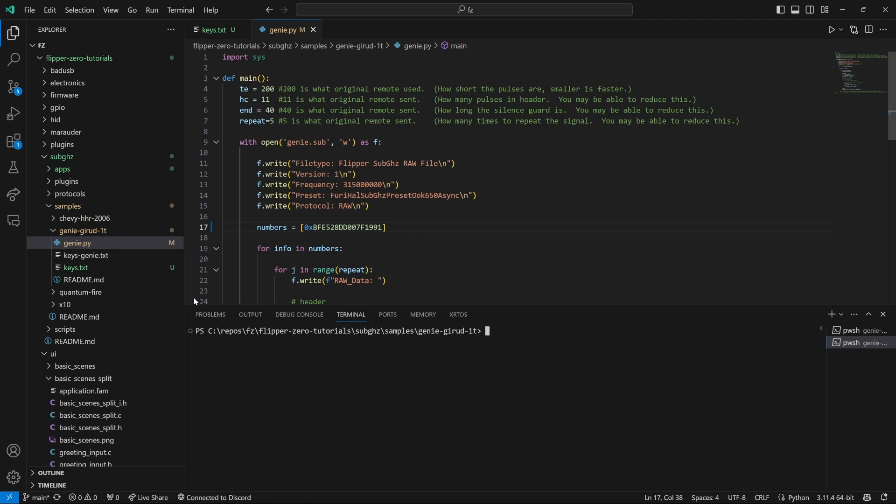
text(python genie.py)
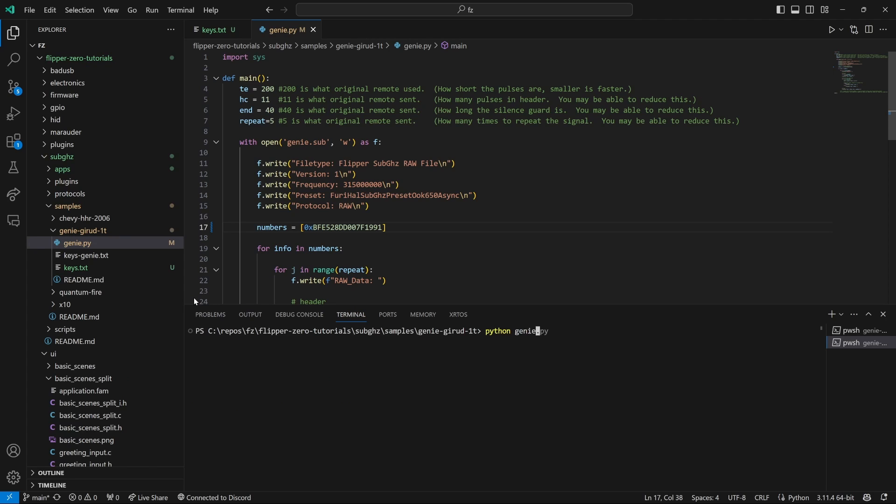
key(Enter)
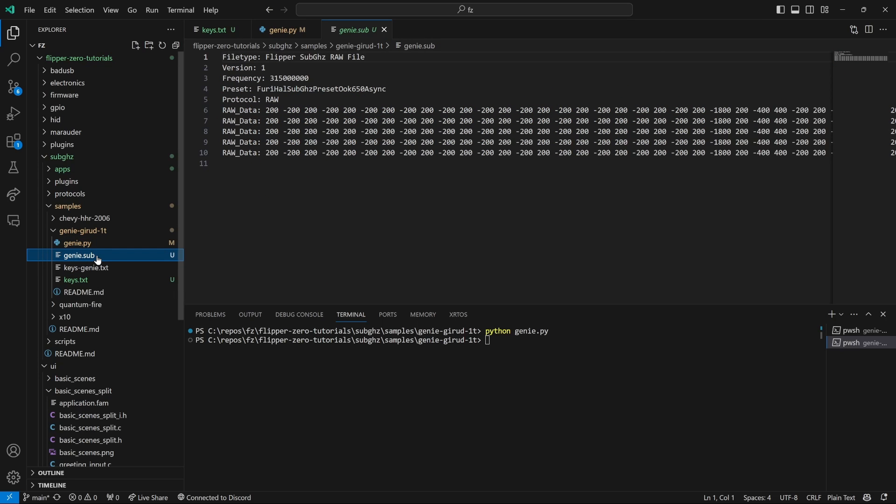
Reveal genie.sub in File Explorer and copy it onto the Flipper's SD card via qFlipper.
right_click(79, 255)
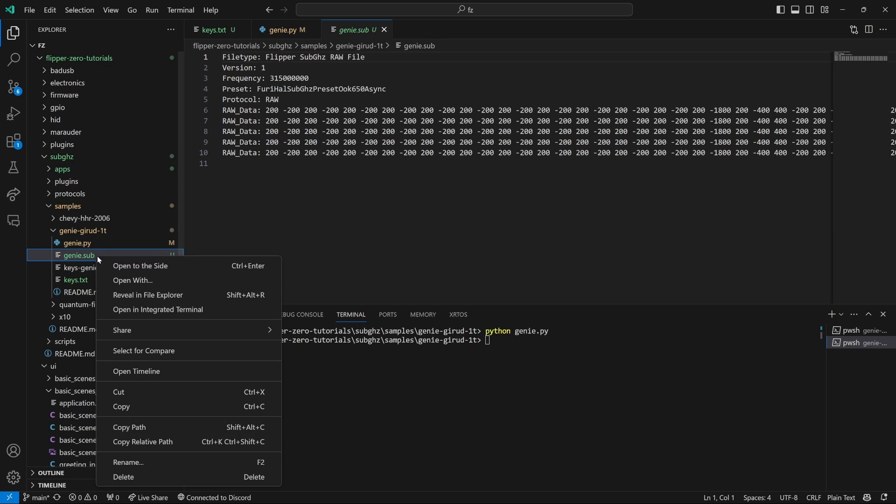
mouse_move(154, 300)
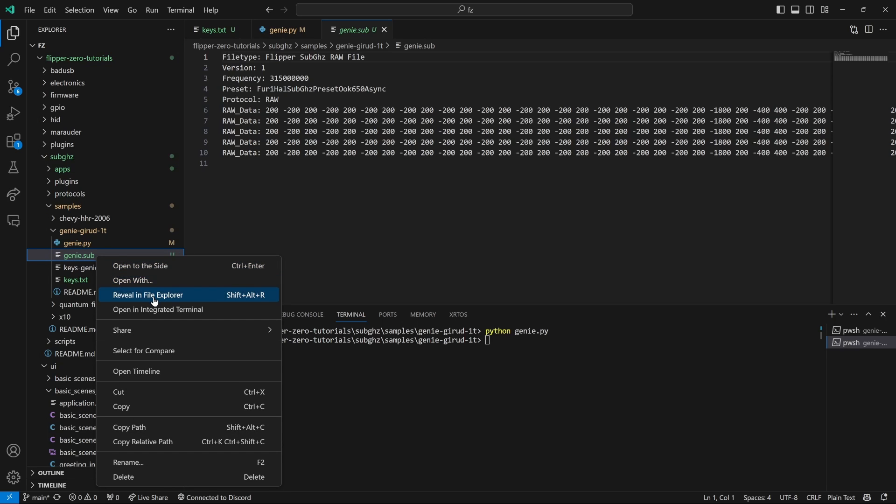
click(148, 295)
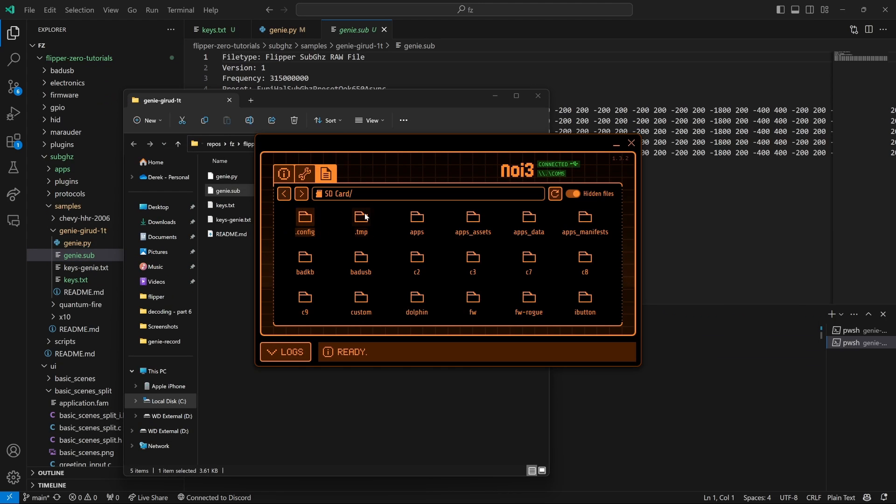
scroll(down, 3)
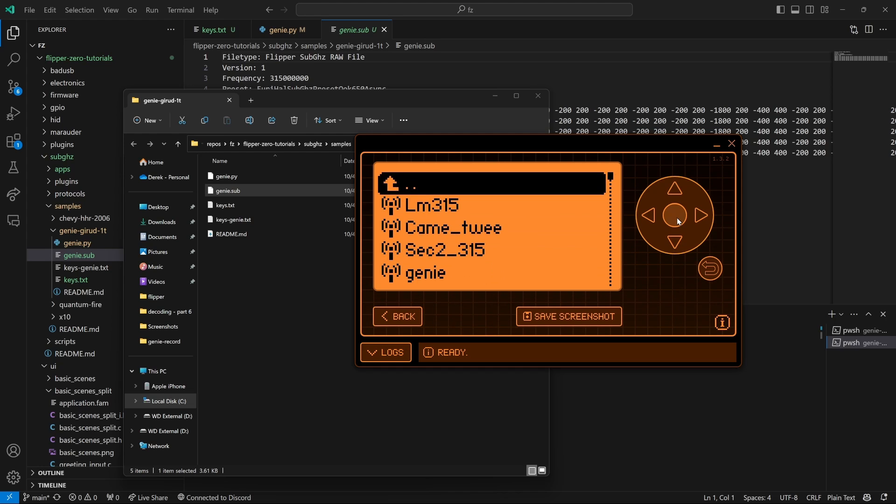
Navigate the Flipper's saved Sub-GHz list to genie and transmit it at 315.00 AM.
click(676, 241)
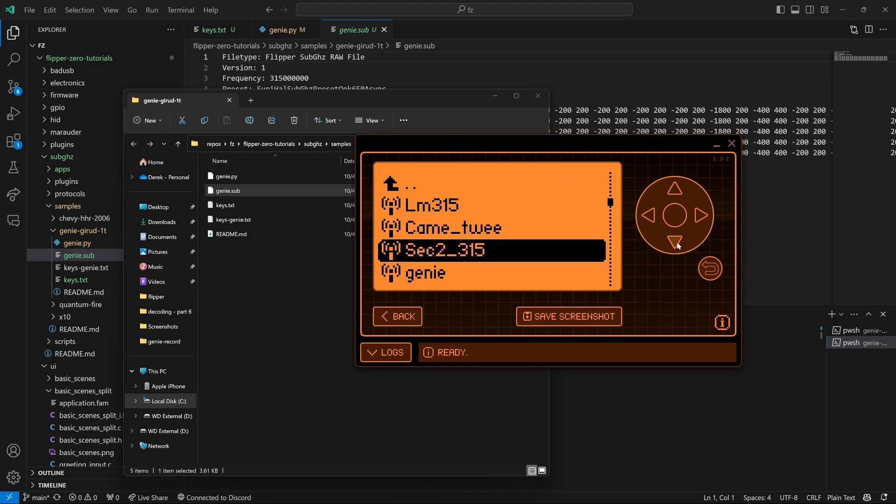
click(675, 216)
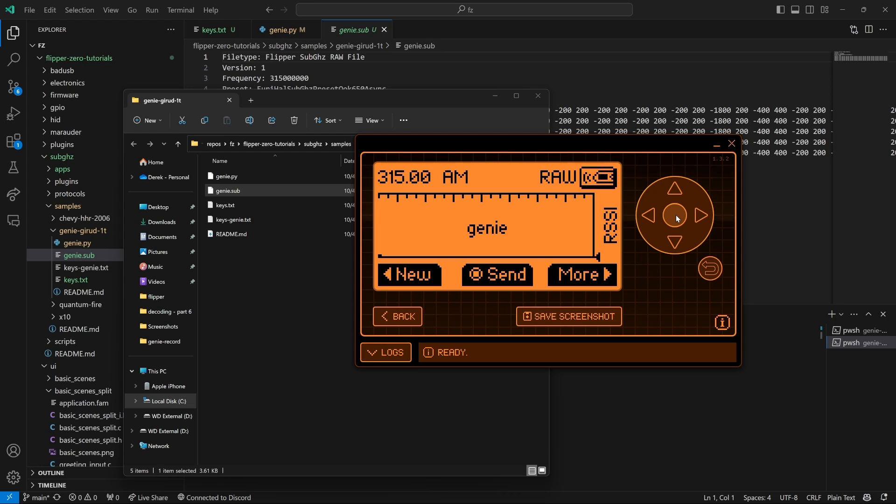
click(675, 216)
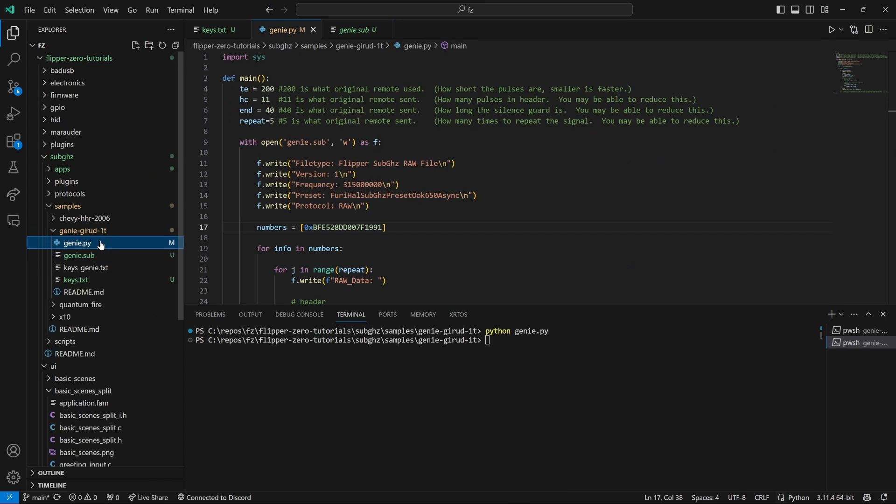
mouse_move(86, 245)
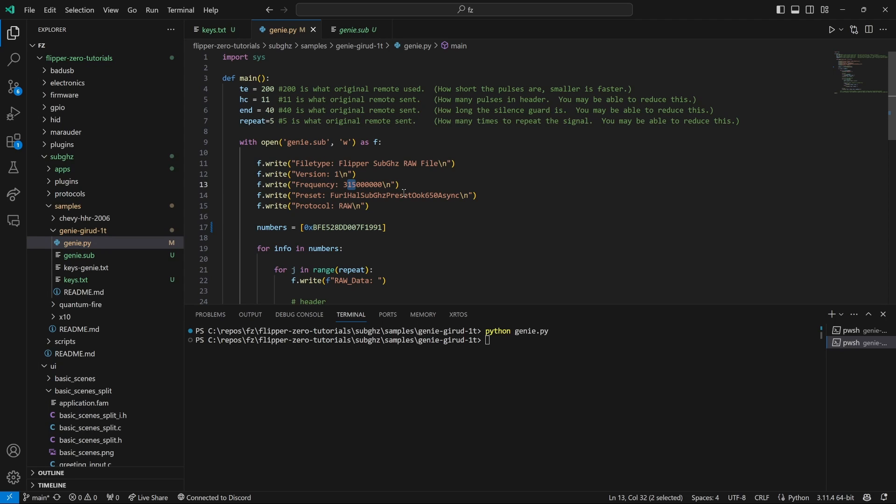
Change the Frequency string on line 13 of genie.py from 315000000 to 390000000.
text(390)
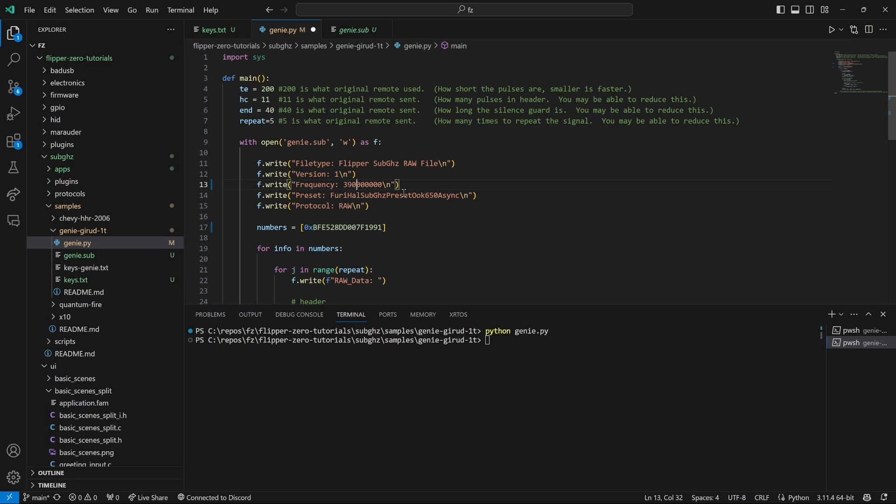